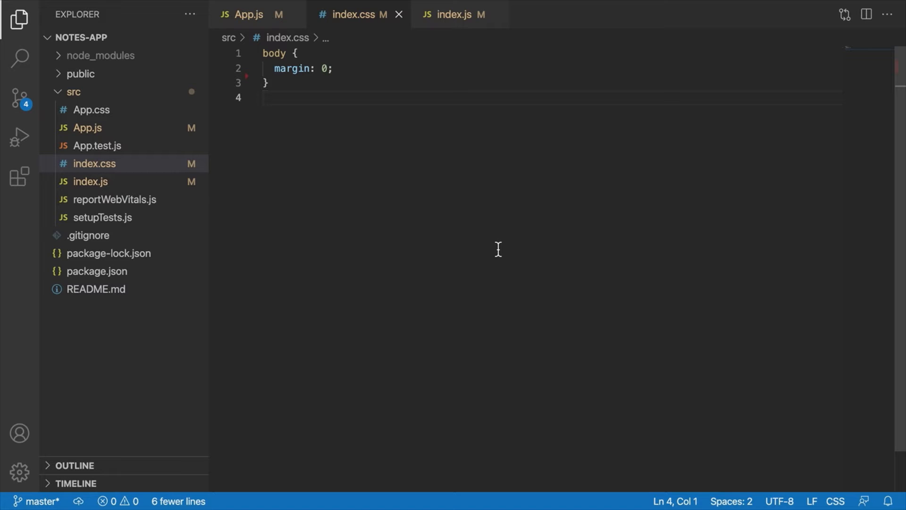
- Close the App.js, index.css and index.js editor tabs
{"action": "left_click", "coordinate": [266, 98]}
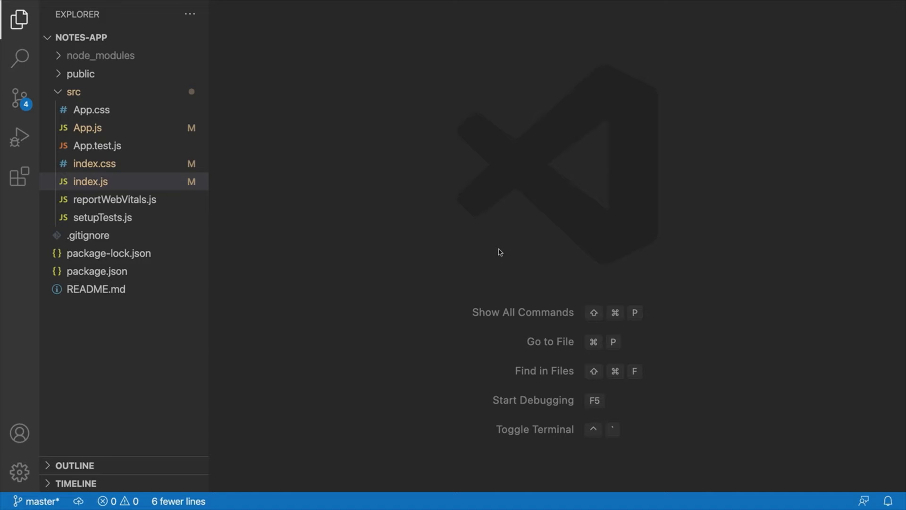
{"action": "mouse_move", "coordinate": [222, 121]}
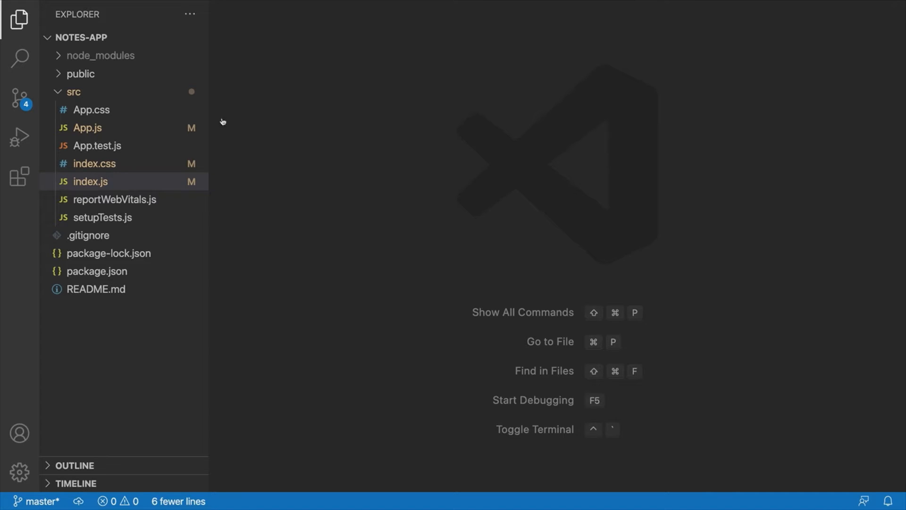
- Create a folder named pages inside src and select it
{"action": "right_click", "coordinate": [73, 91]}
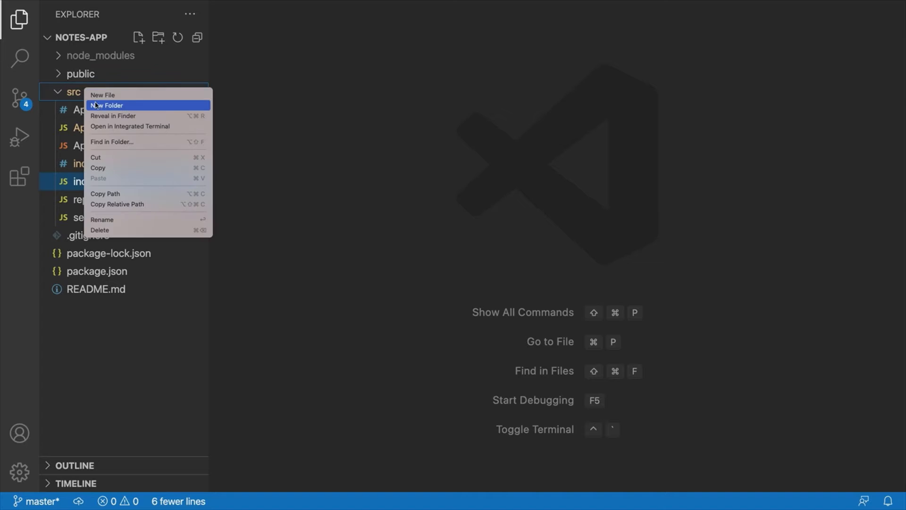
{"action": "left_click", "coordinate": [107, 105]}
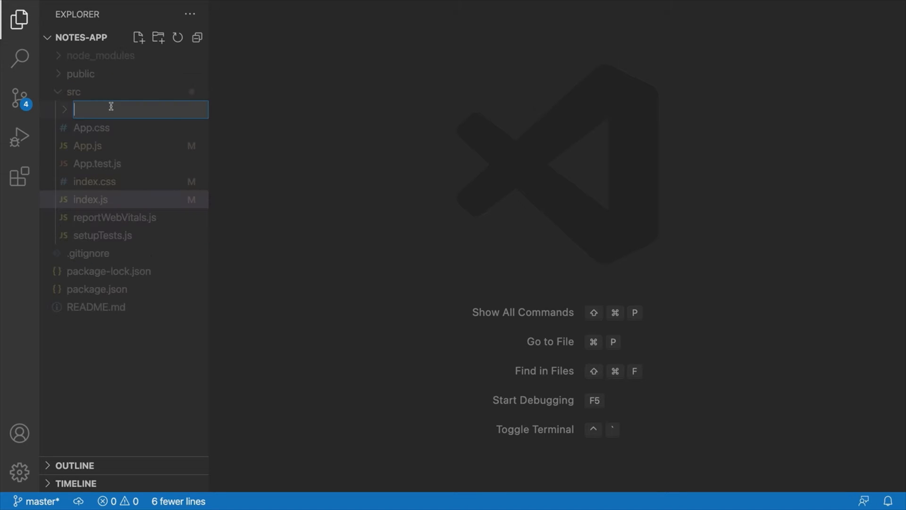
{"action": "type", "text": "pagte"}
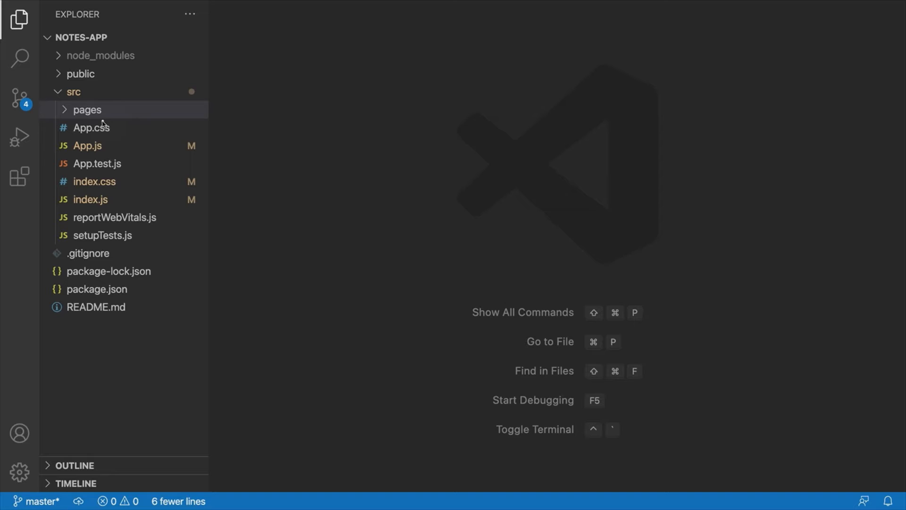
{"action": "mouse_move", "coordinate": [68, 120]}
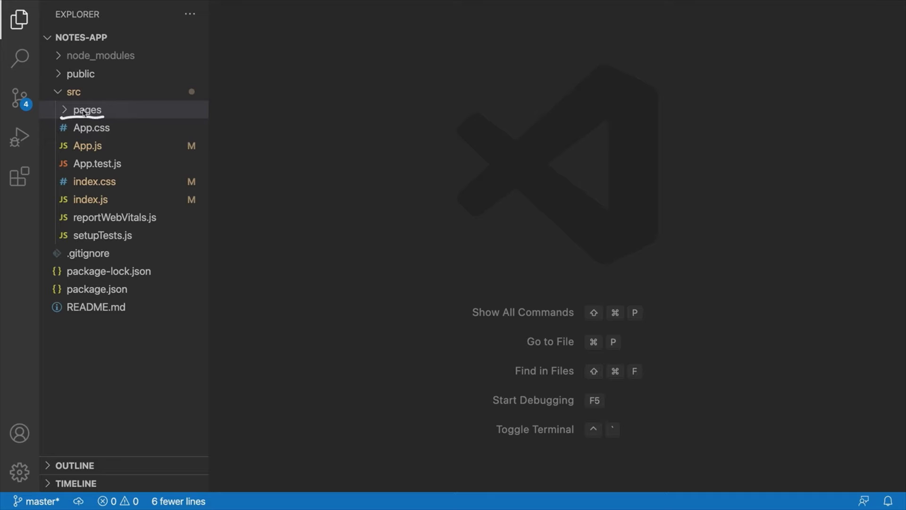
{"action": "mouse_move", "coordinate": [243, 107]}
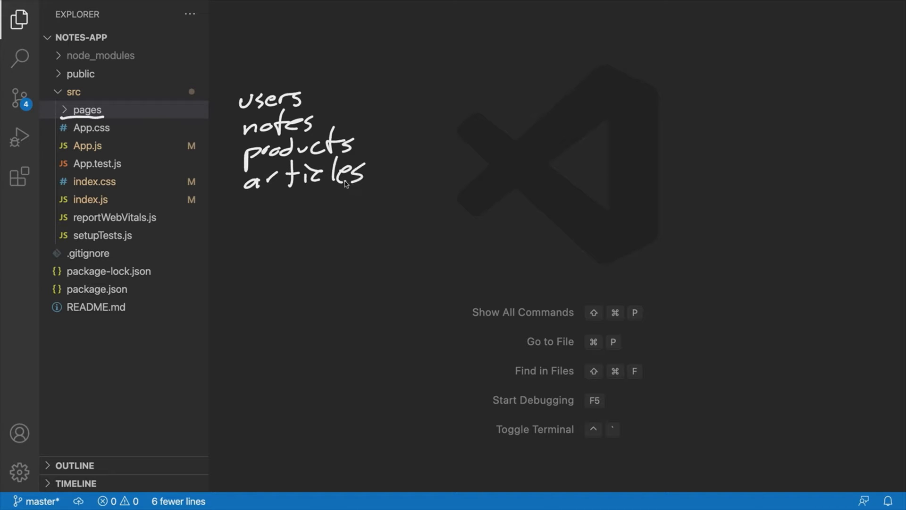
{"action": "mouse_move", "coordinate": [123, 88]}
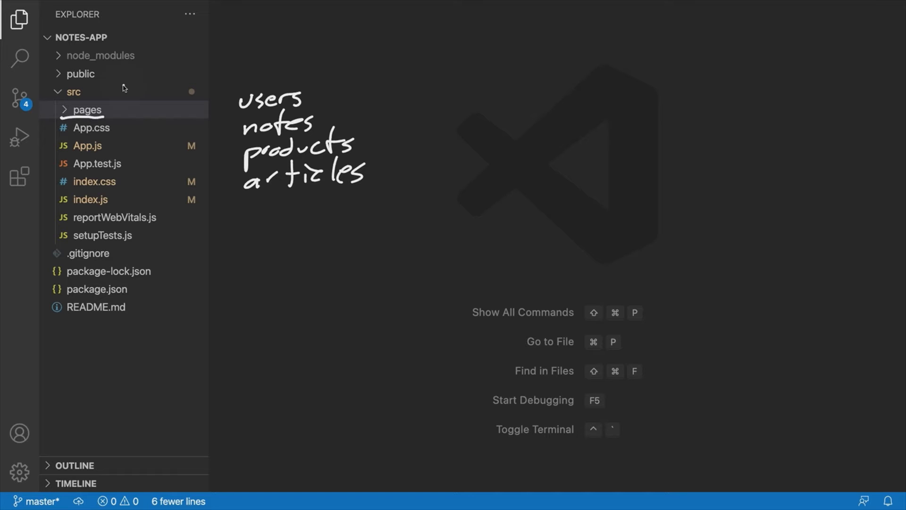
{"action": "left_click", "coordinate": [87, 109]}
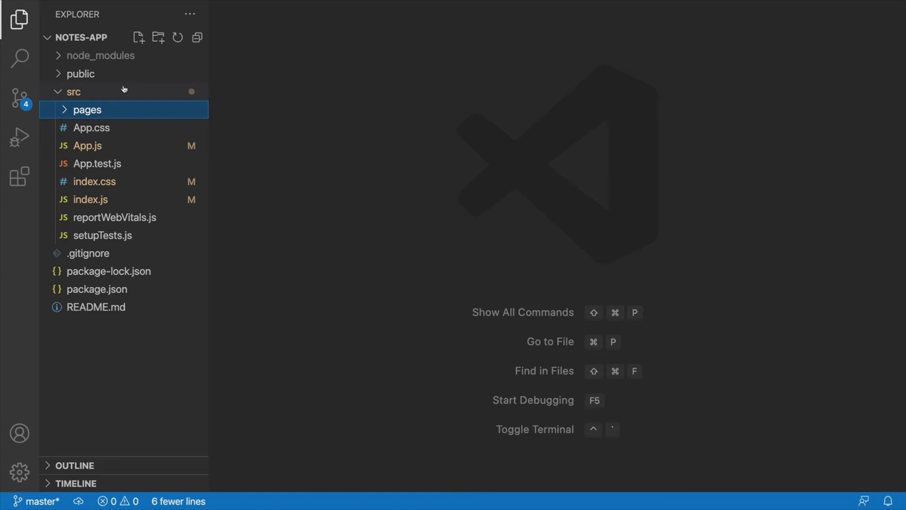
- Create NotesPage.js in the pages folder
{"action": "right_click", "coordinate": [87, 109]}
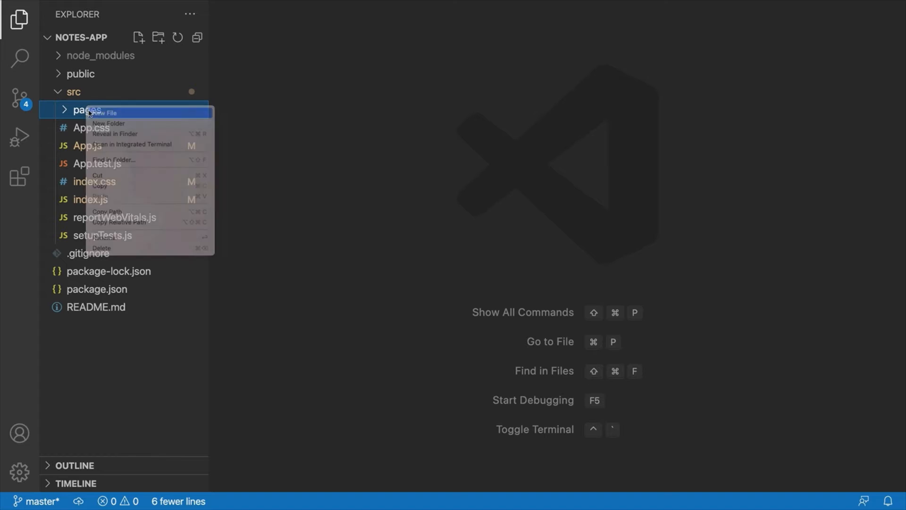
{"action": "left_click", "coordinate": [104, 112]}
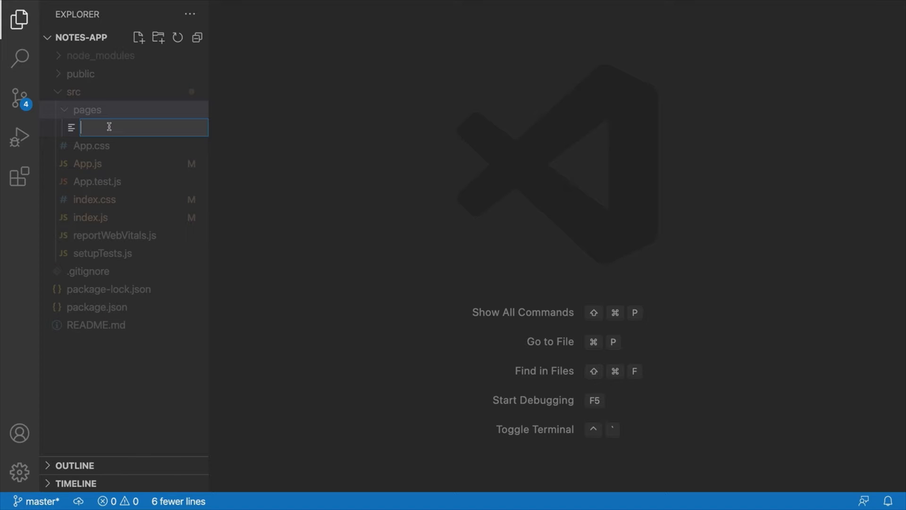
{"action": "mouse_move", "coordinate": [110, 79]}
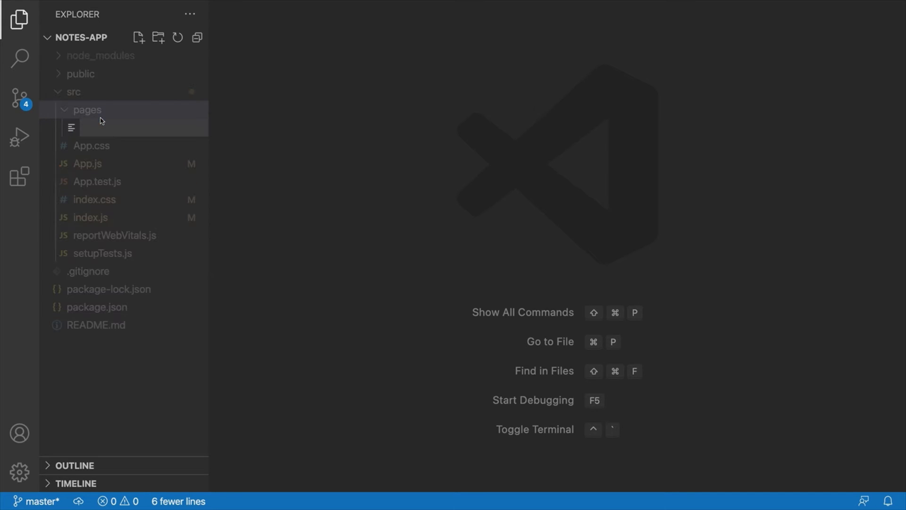
{"action": "key", "text": "Escape"}
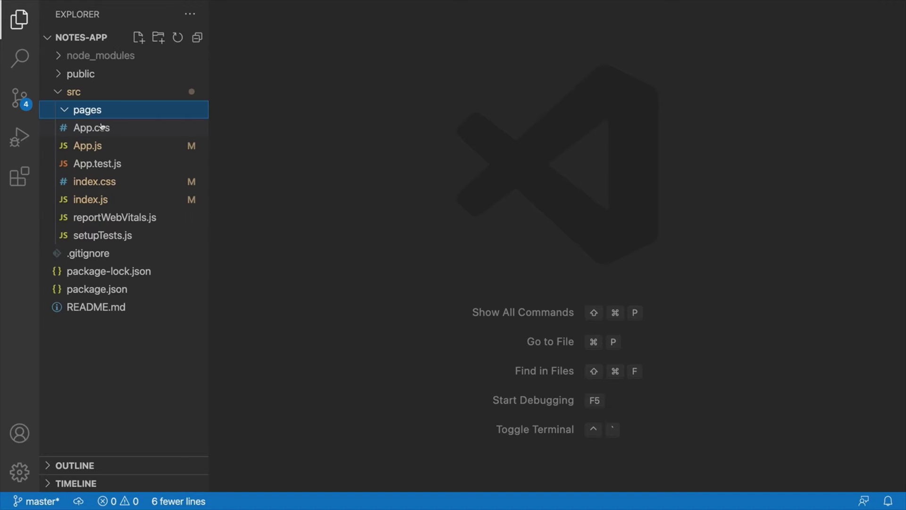
{"action": "left_click", "coordinate": [138, 38]}
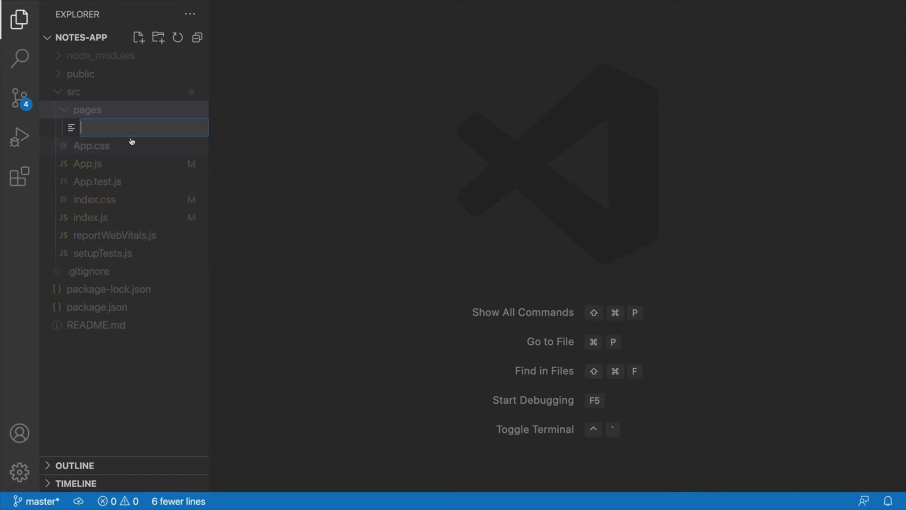
{"action": "type", "text": "NotesListPag"}
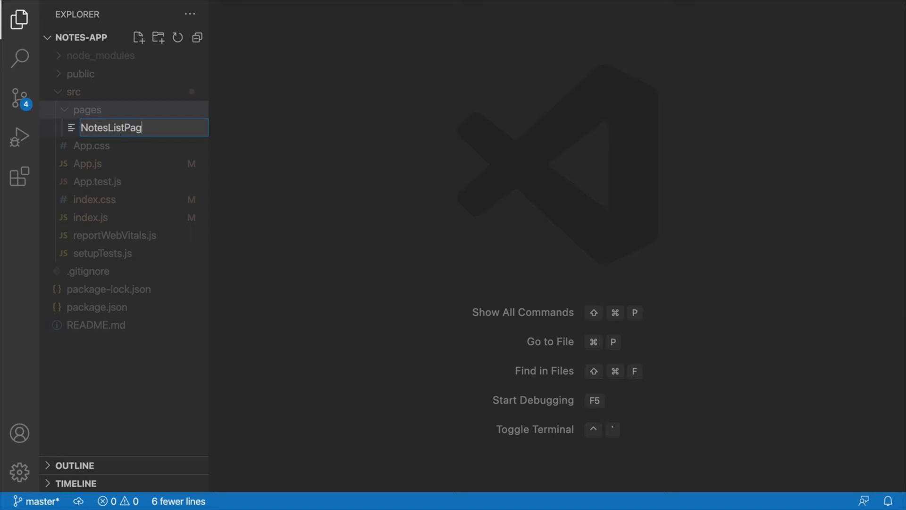
{"action": "type", "text": "NotesPages"}
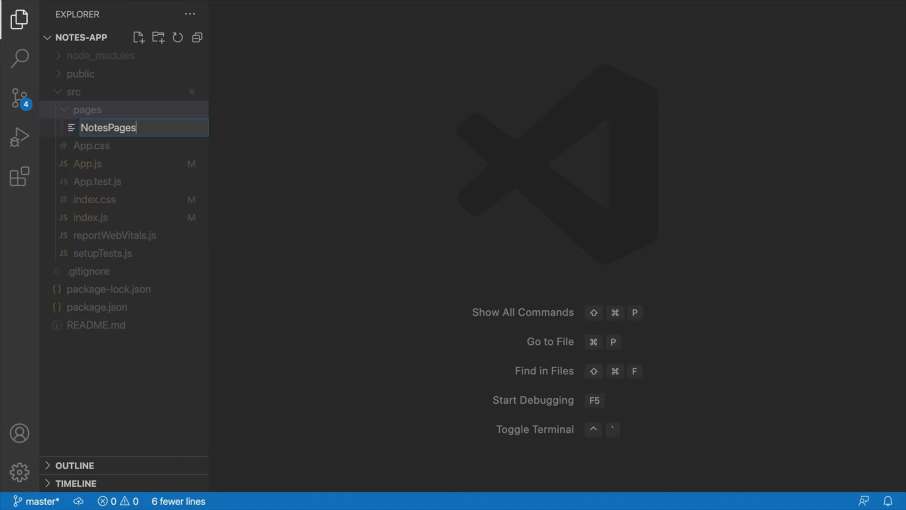
{"action": "key", "text": "Return"}
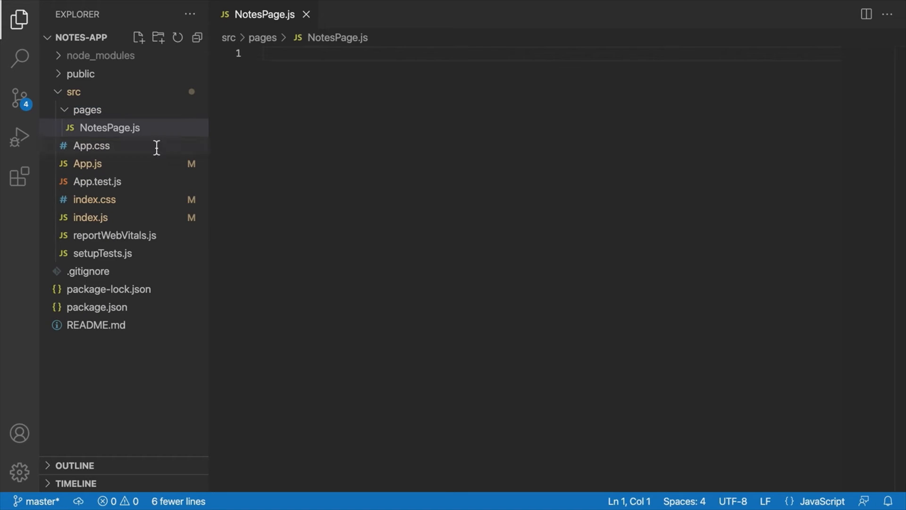
- Add NoteDetailPage.js and NotFoundPage.js to the pages folder
{"action": "right_click", "coordinate": [87, 110]}
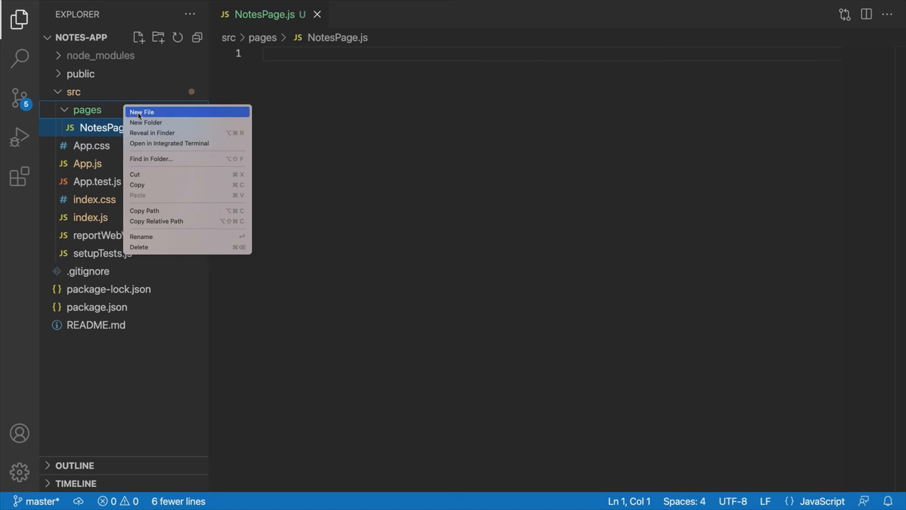
{"action": "left_click", "coordinate": [141, 112]}
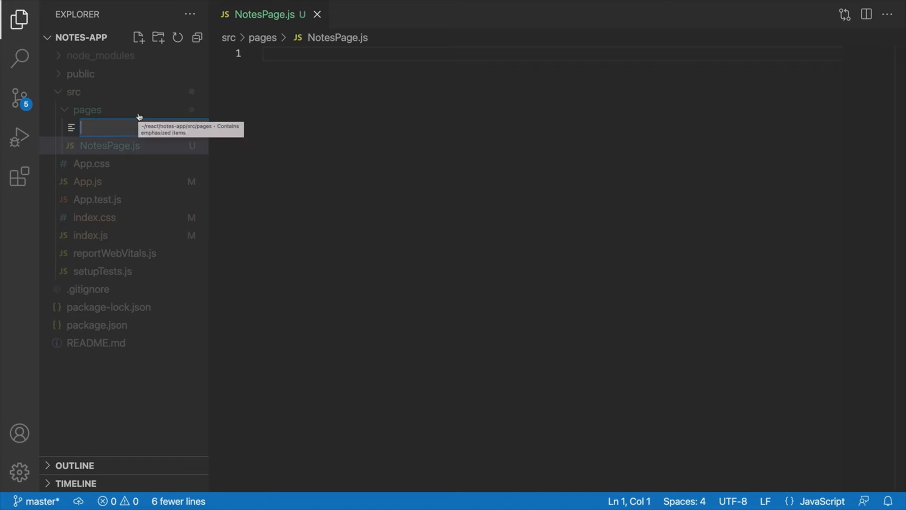
{"action": "type", "text": "NoteDetailPage.j"}
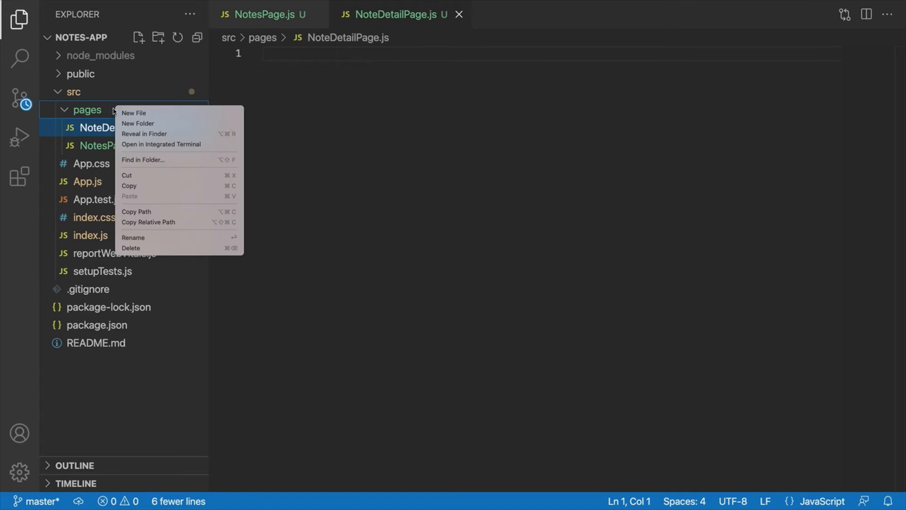
{"action": "left_click", "coordinate": [133, 113]}
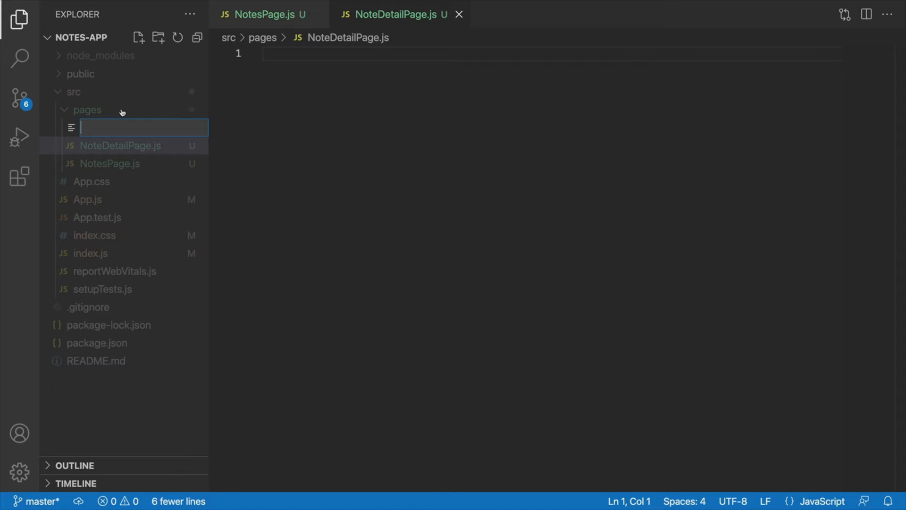
{"action": "type", "text": "NotFou"}
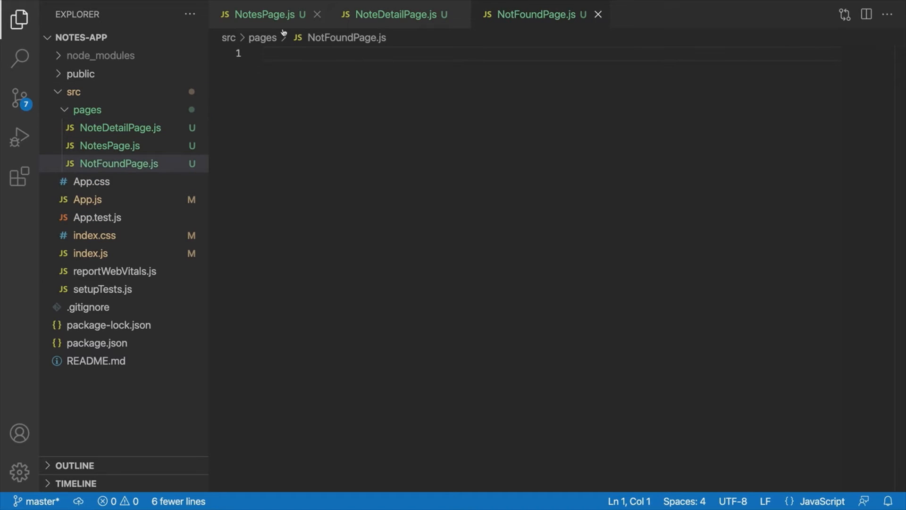
- Write an exported NotesPage arrow function in NotesPage.js returning a 'My Notes' heading
{"action": "left_click", "coordinate": [266, 14]}
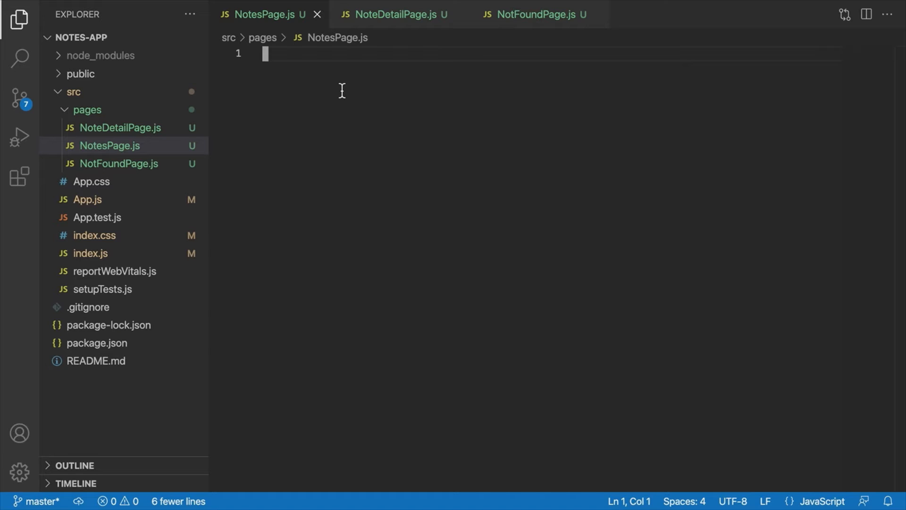
{"action": "key", "text": "ctrl+z"}
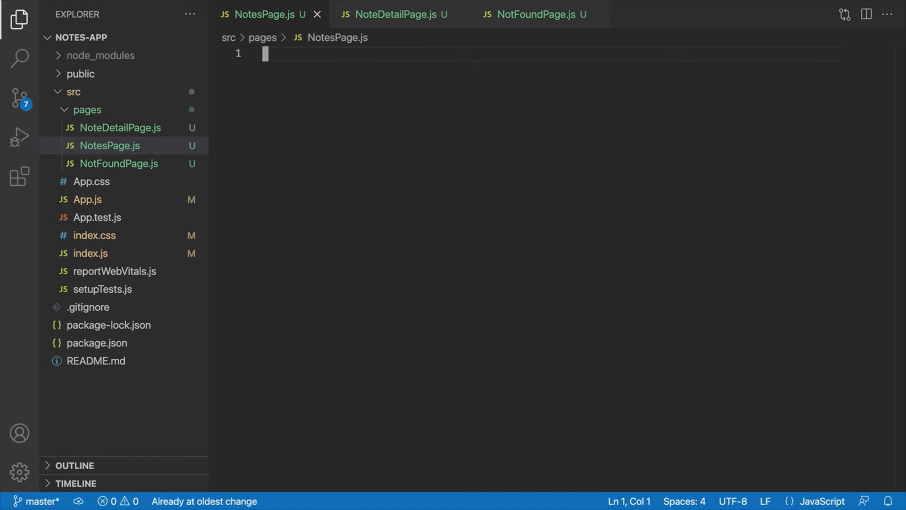
{"action": "type", "text": "export"}
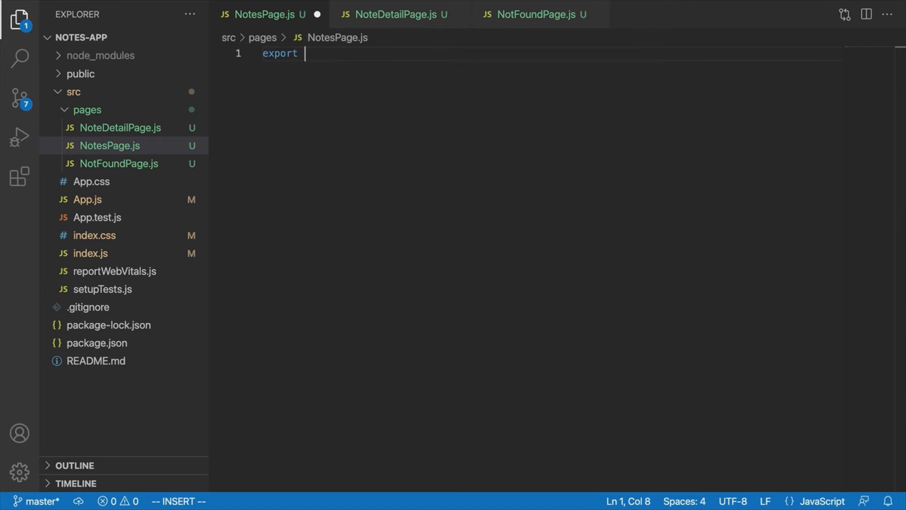
{"action": "type", "text": "const NotesPage ="}
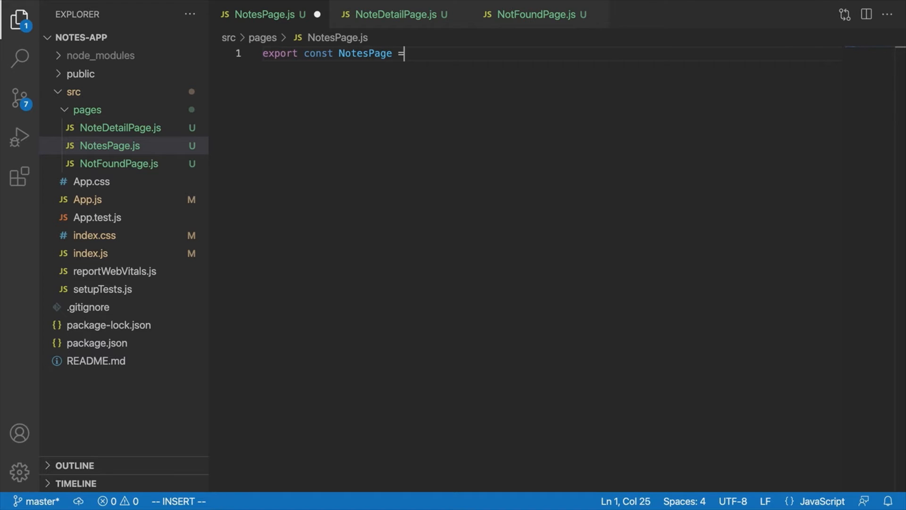
{"action": "type", "text": "() => {"}
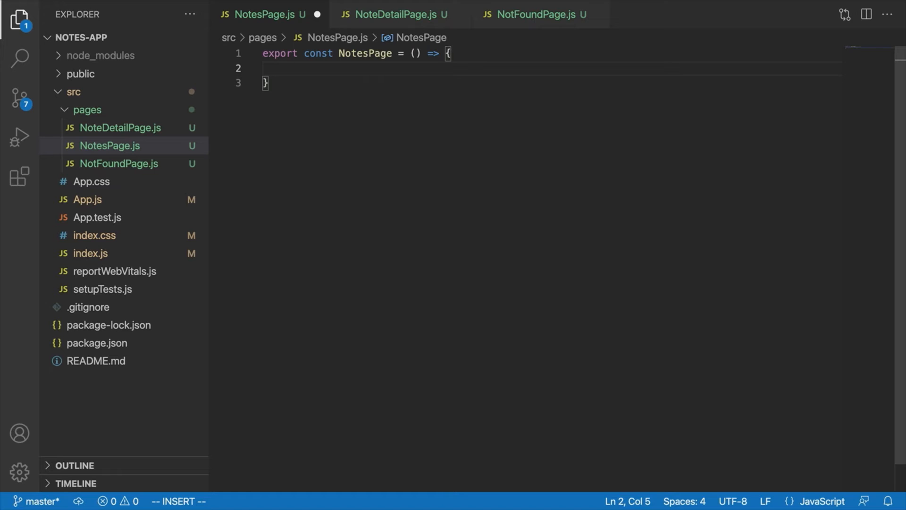
{"action": "type", "text": "return ("}
{"action": "type", "text": "<h1>My Notes</h1>"}
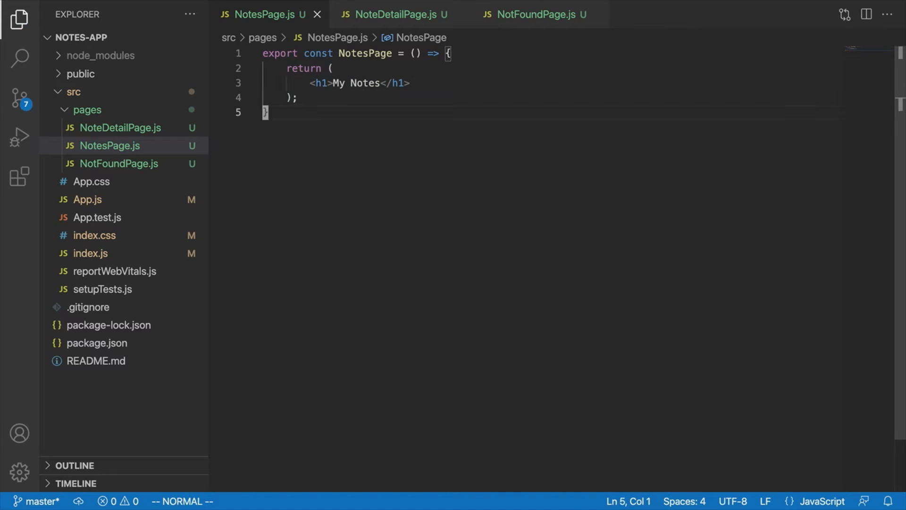
- Paste the component into NoteDetailPage.js, renamed NoteDetailPage, with heading 'This is a note'
{"action": "left_click", "coordinate": [397, 14]}
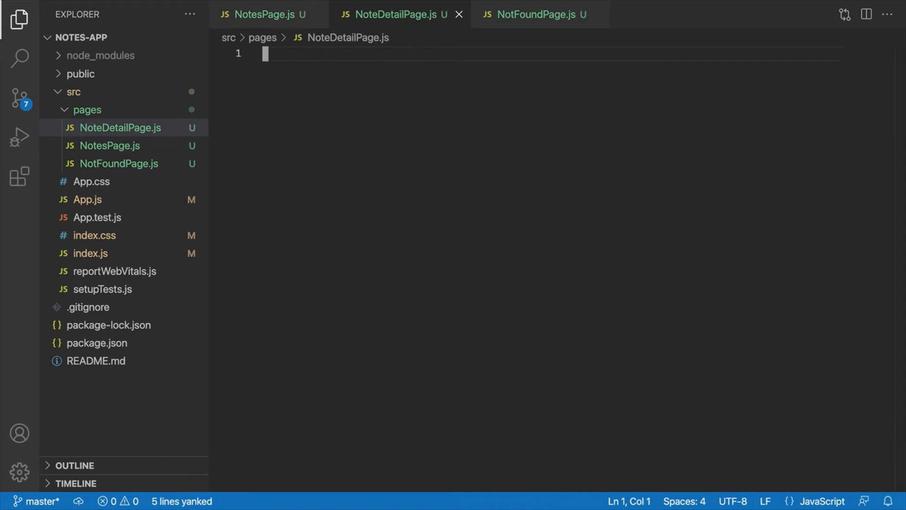
{"action": "key", "text": "p"}
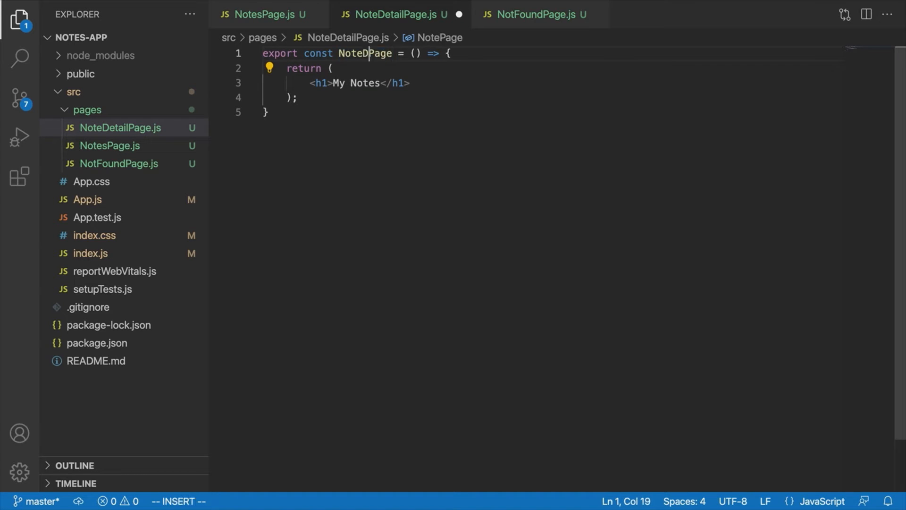
{"action": "key", "text": "Escape"}
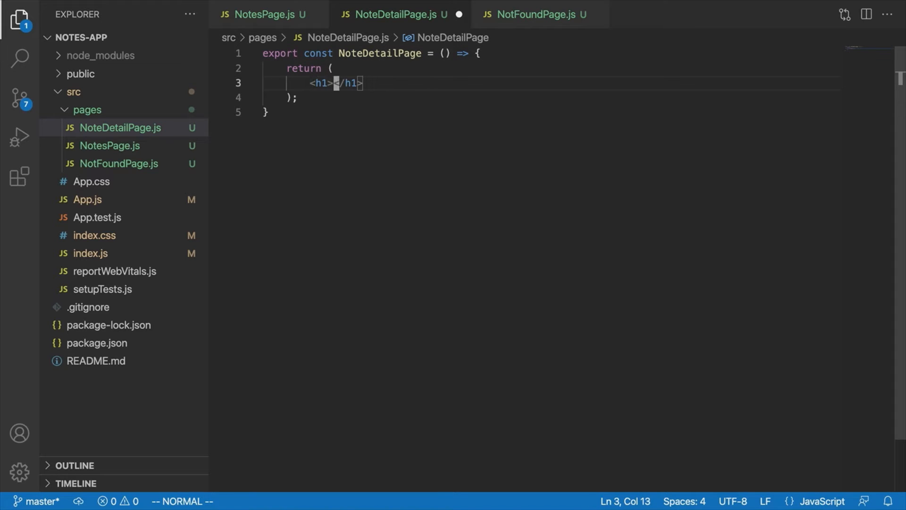
{"action": "type", "text": "This"}
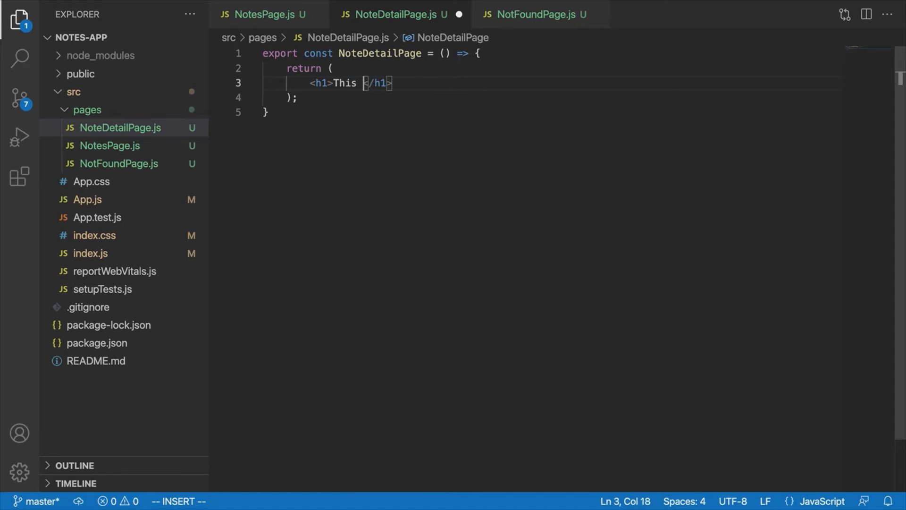
{"action": "type", "text": "is a note"}
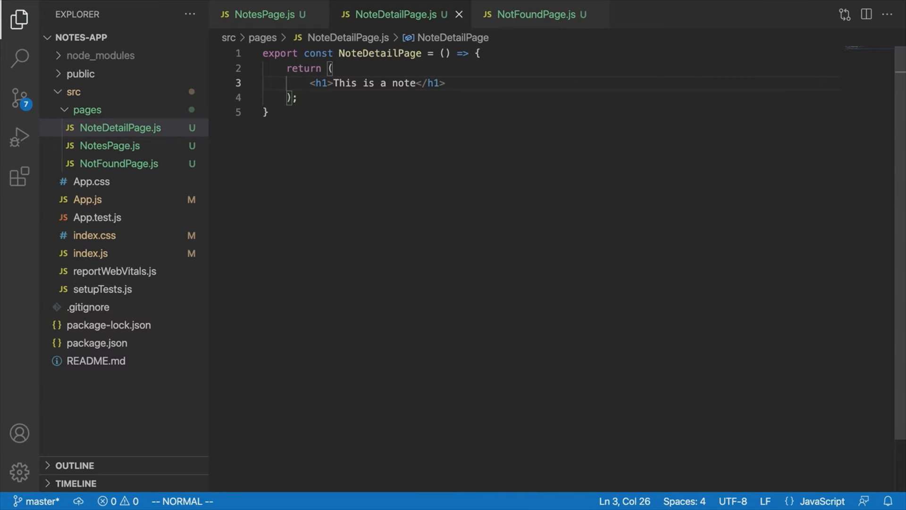
{"action": "left_click", "coordinate": [530, 14]}
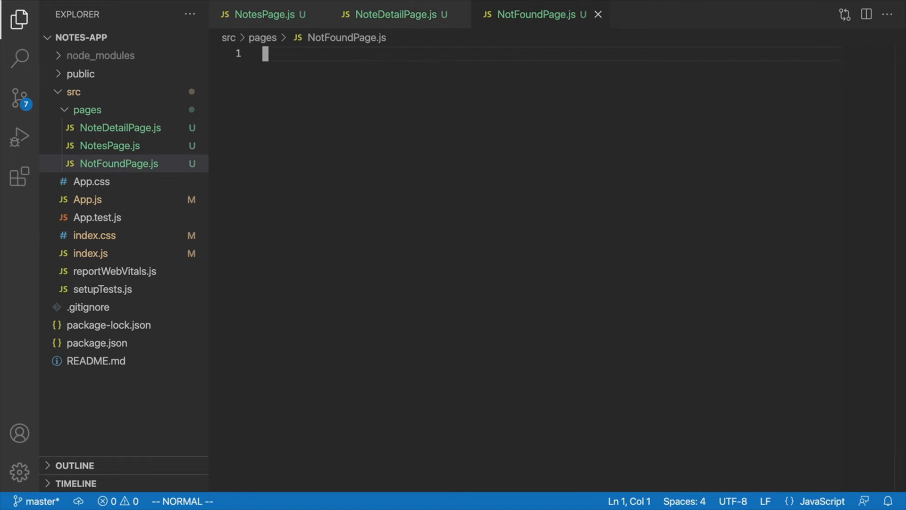
- Copy the component from NoteDetailPage.js into NotFoundPage.js with heading 'How'd You Get Here?'
{"action": "key", "text": "i"}
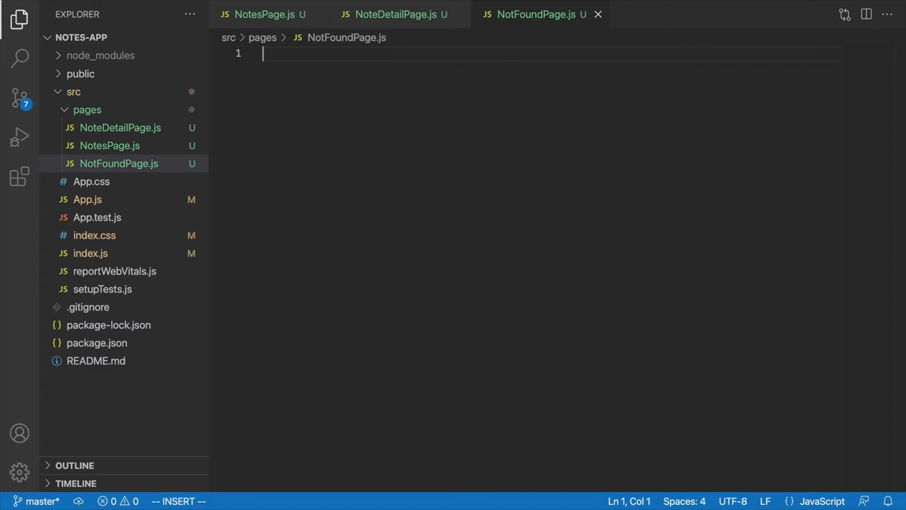
{"action": "left_click", "coordinate": [391, 14]}
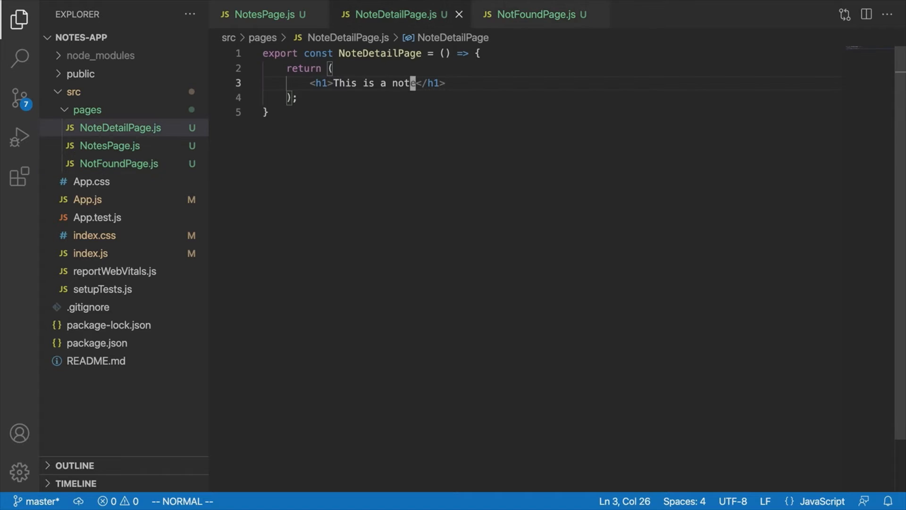
{"action": "left_click", "coordinate": [530, 13]}
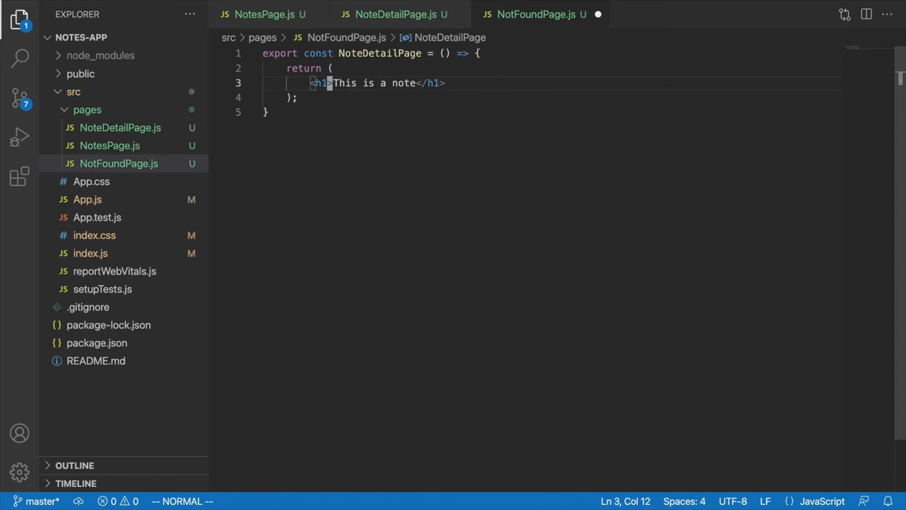
{"action": "key", "text": "l"}
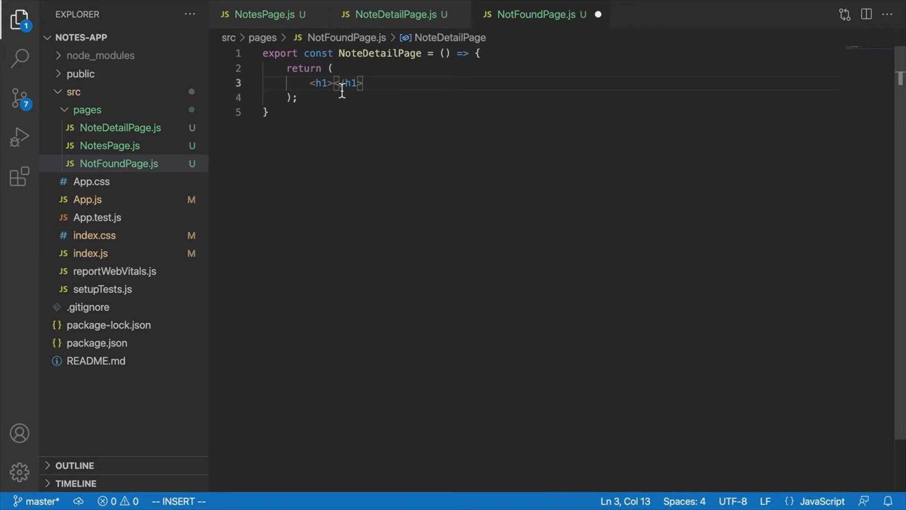
{"action": "type", "text": "How'd"}
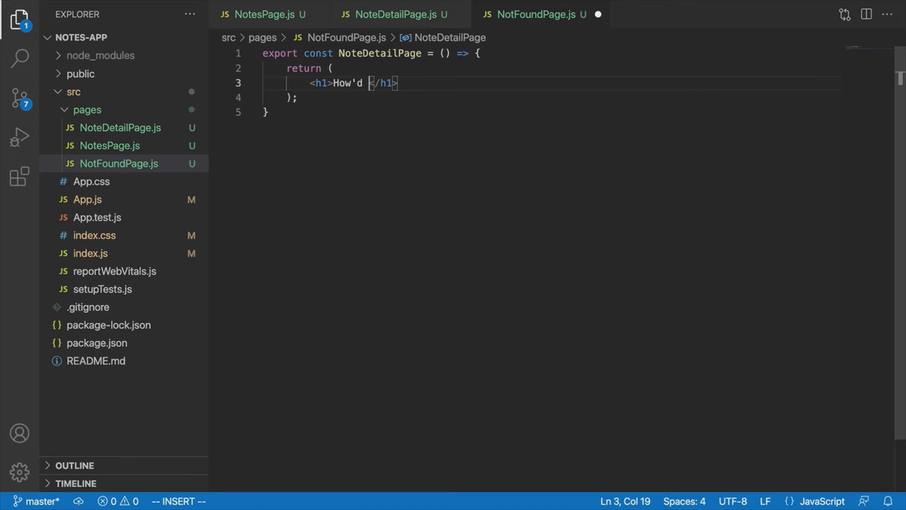
{"action": "type", "text": "You GH"}
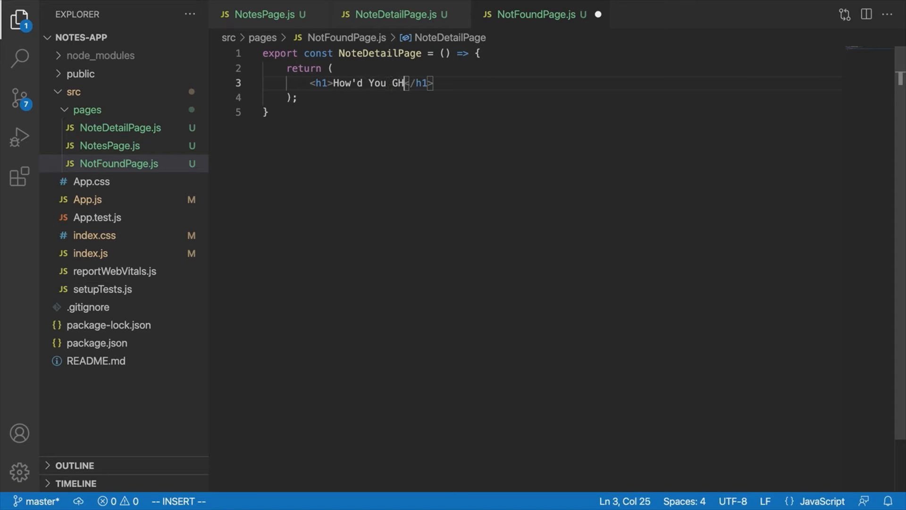
{"action": "type", "text": "et Here?"}
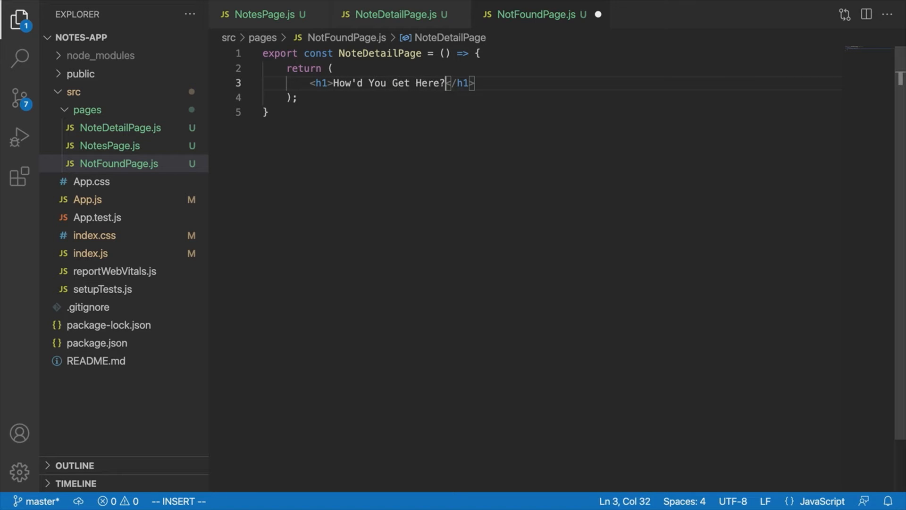
- Add an apology paragraph, wrap both elements in a fragment, and rename it NotFoundPage
{"action": "type", "text": "<p></p>"}
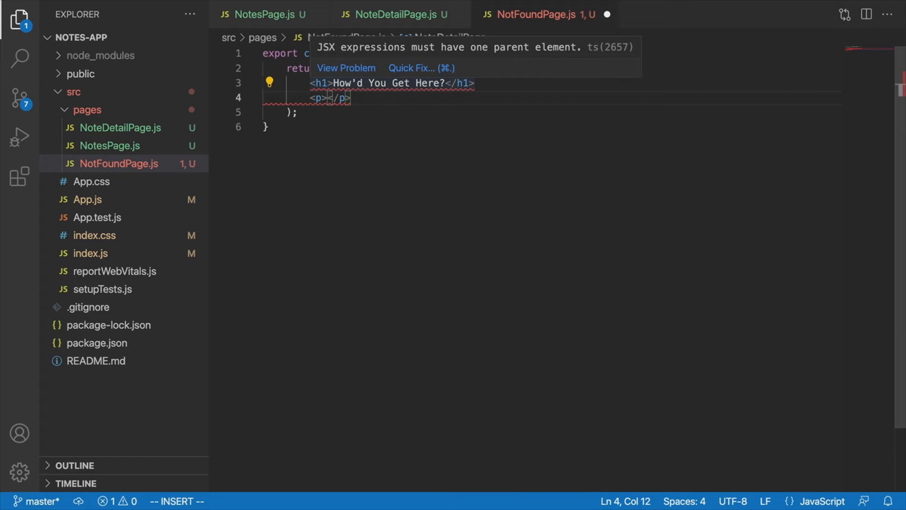
{"action": "type", "text": "It look like this page"}
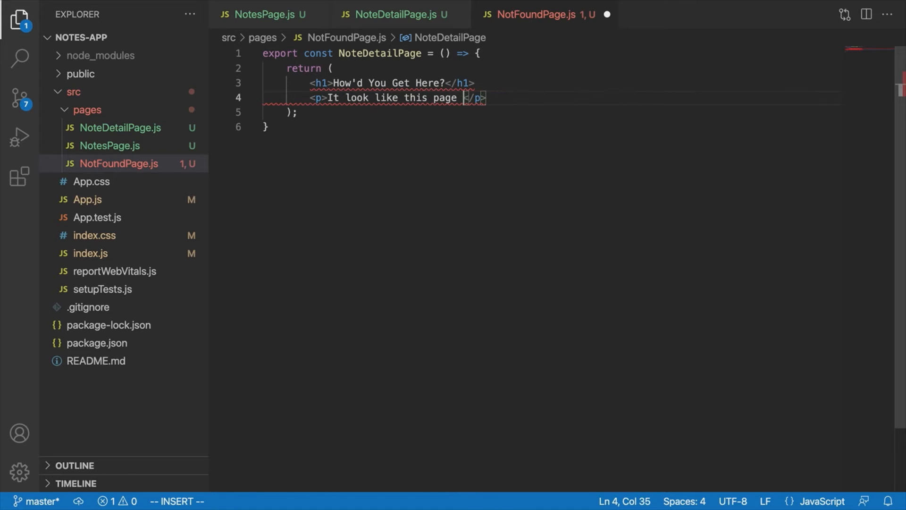
{"action": "type", "text": "doesn't existing -"}
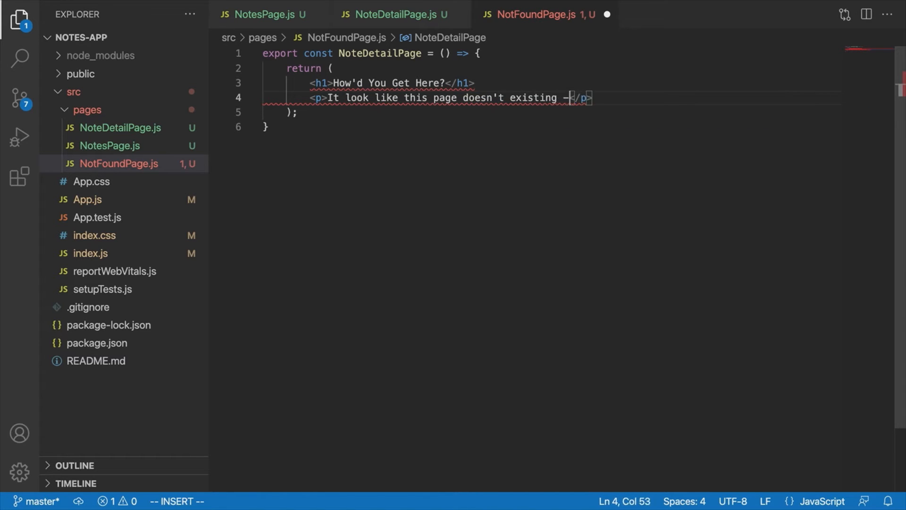
{"action": "type", "text": "sorry about that!"}
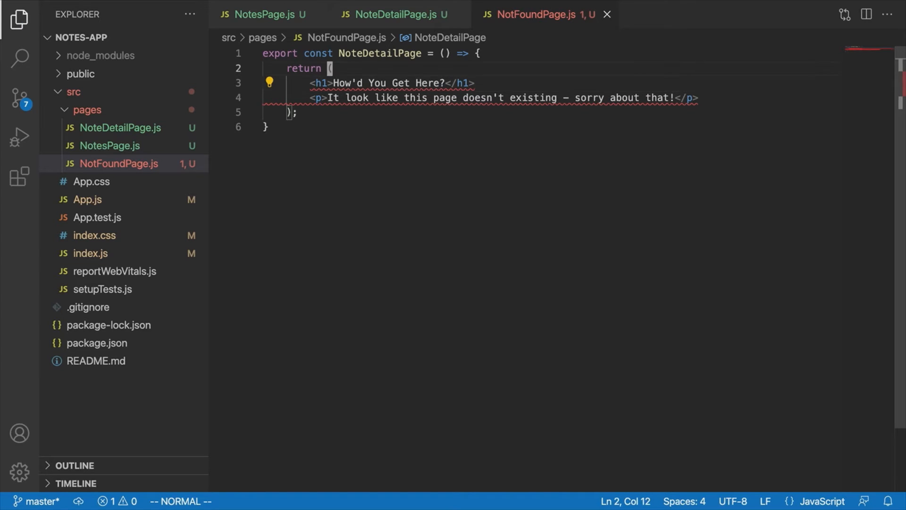
{"action": "type", "text": "<>"}
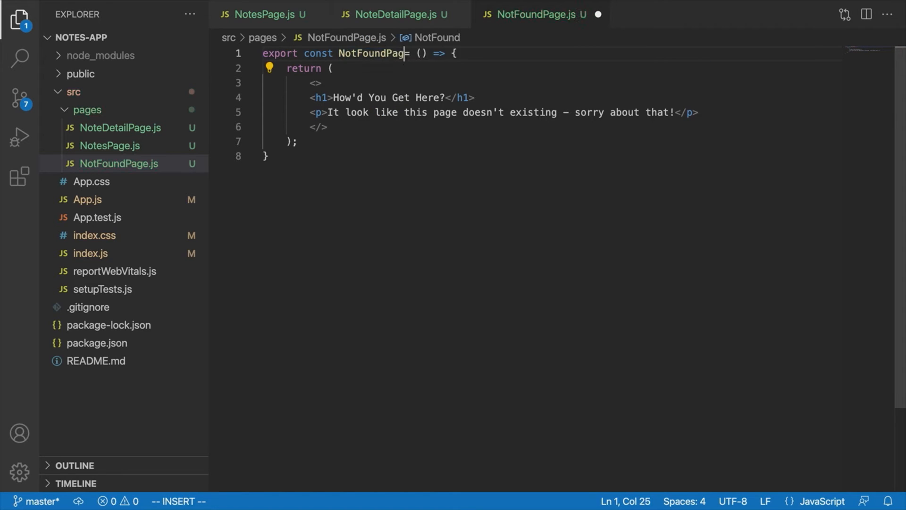
{"action": "key", "text": "Escape"}
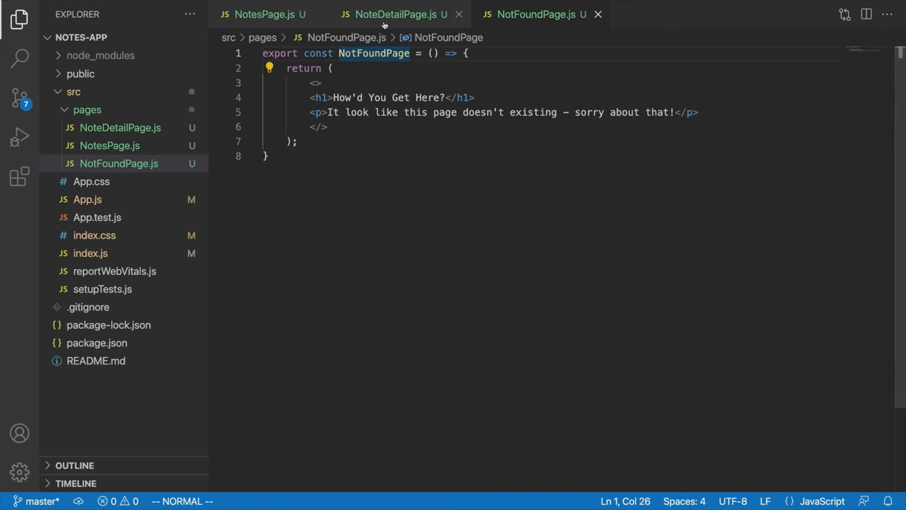
- Switch to NotesPage.js and collapse the pages folder in the Explorer
{"action": "left_click", "coordinate": [263, 14]}
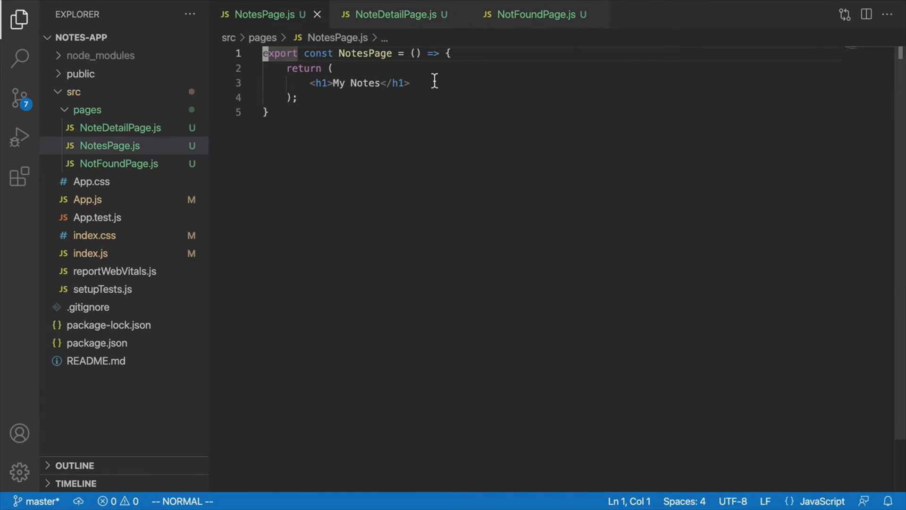
{"action": "mouse_move", "coordinate": [660, 219]}
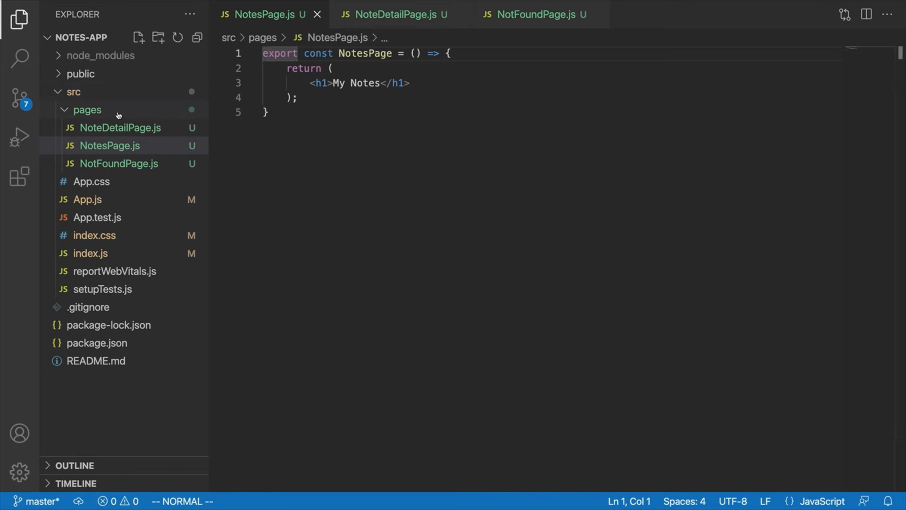
{"action": "left_click", "coordinate": [88, 199]}
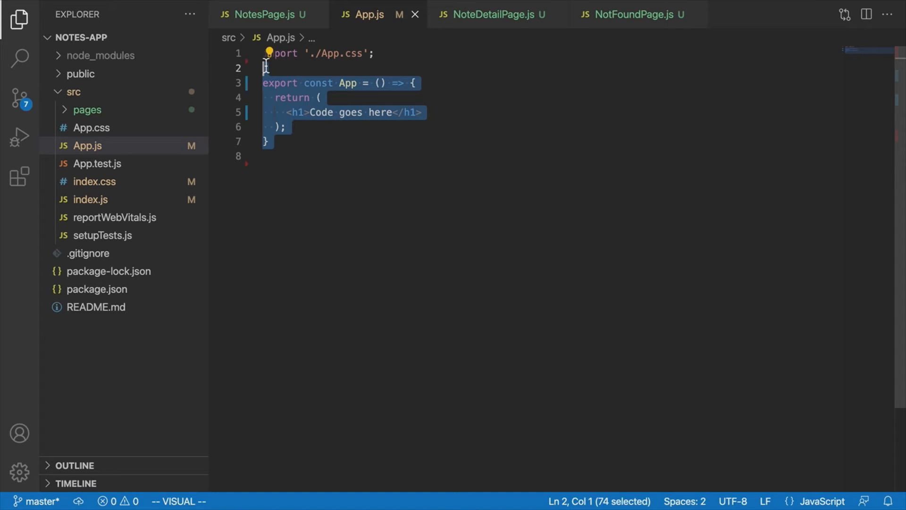
{"action": "mouse_move", "coordinate": [106, 103]}
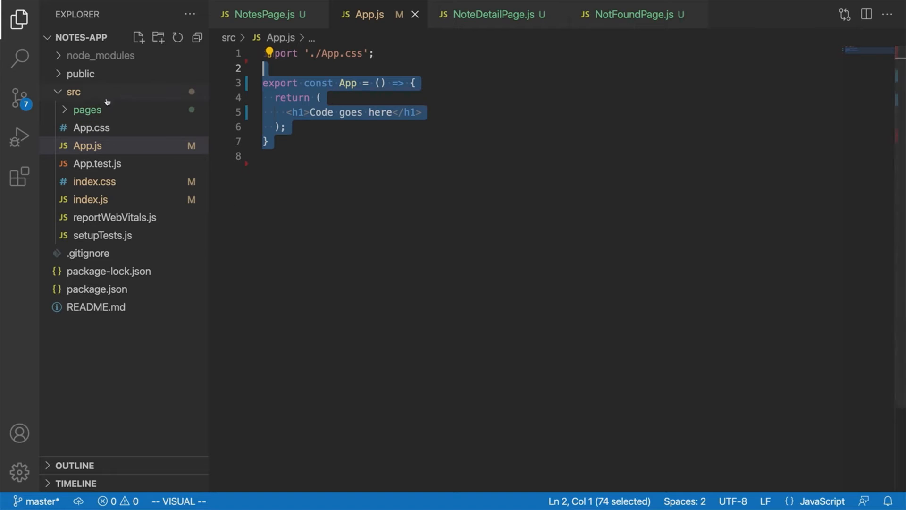
- Create a new Routes.js file directly inside src
{"action": "right_click", "coordinate": [73, 91]}
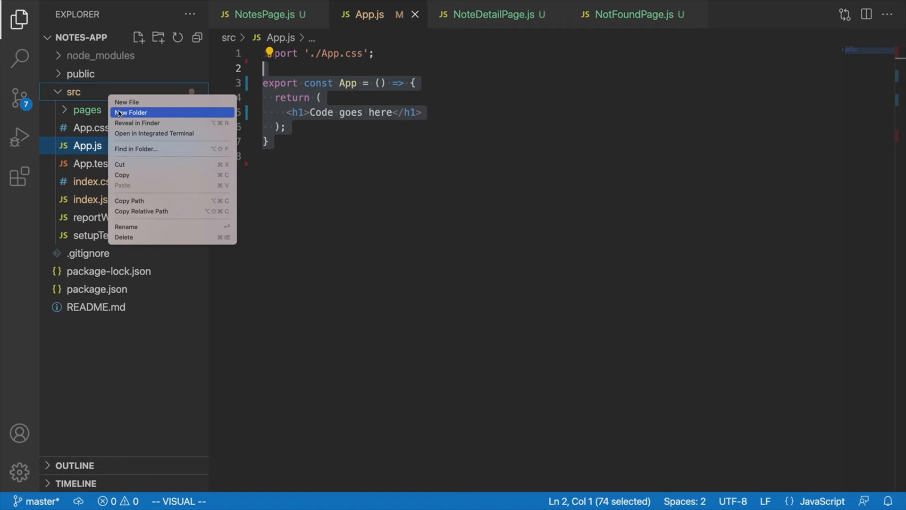
{"action": "mouse_move", "coordinate": [139, 102]}
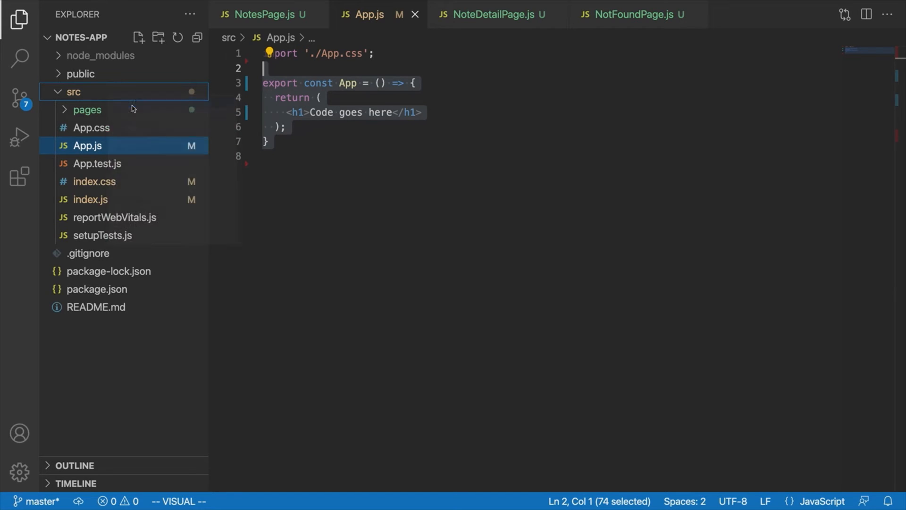
{"action": "left_click", "coordinate": [139, 38]}
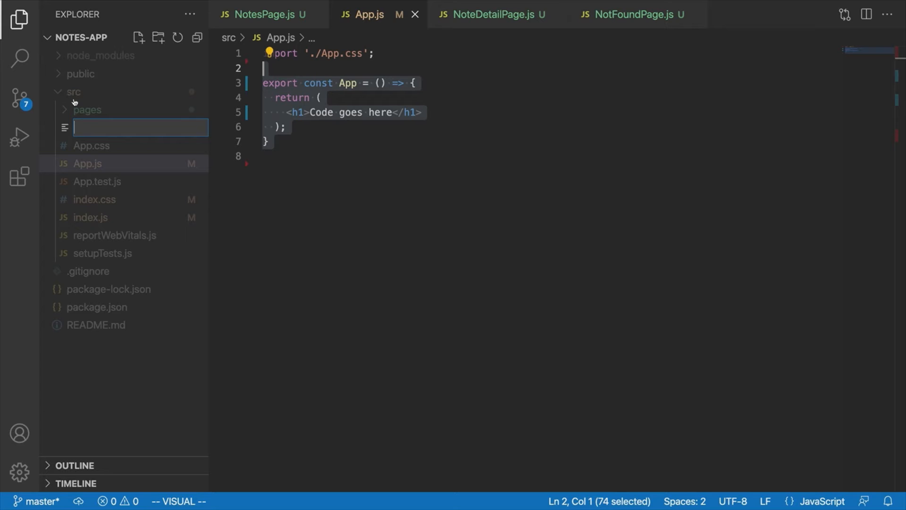
{"action": "type", "text": "Route"}
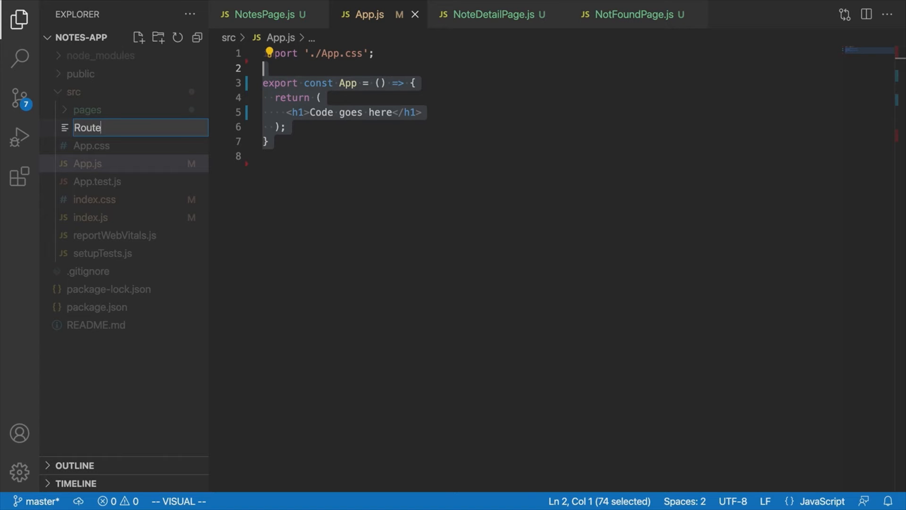
{"action": "key", "text": "Escape"}
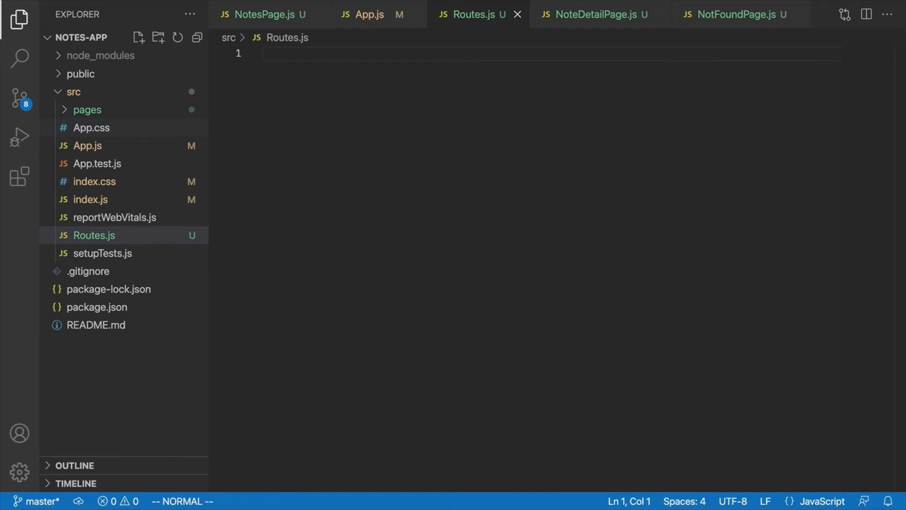
- Type 'export const Routes = () => { }' into Routes.js
{"action": "left_click", "coordinate": [265, 53]}
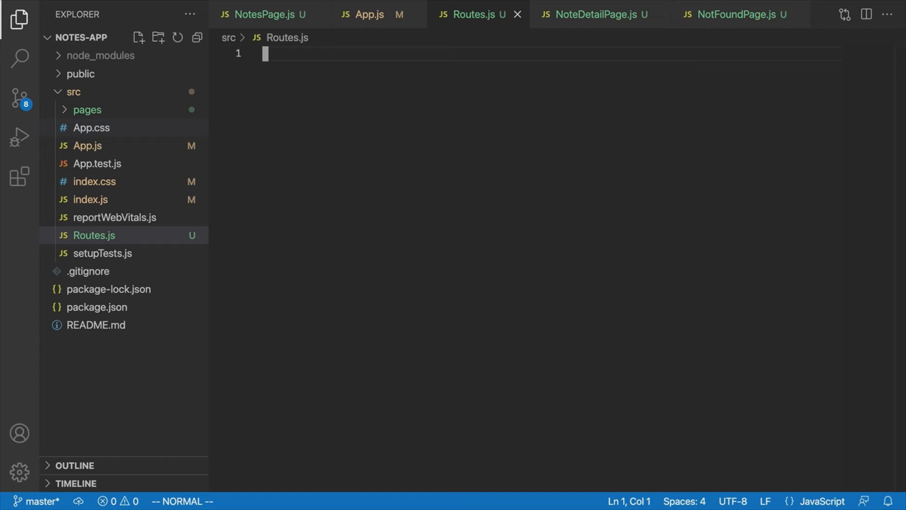
{"action": "mouse_move", "coordinate": [486, 152]}
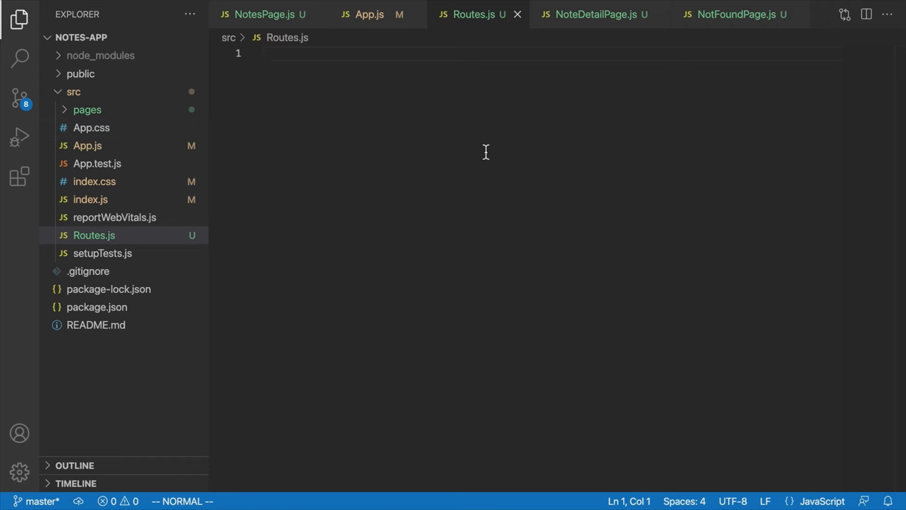
{"action": "type", "text": "export const Routes = () => {"}
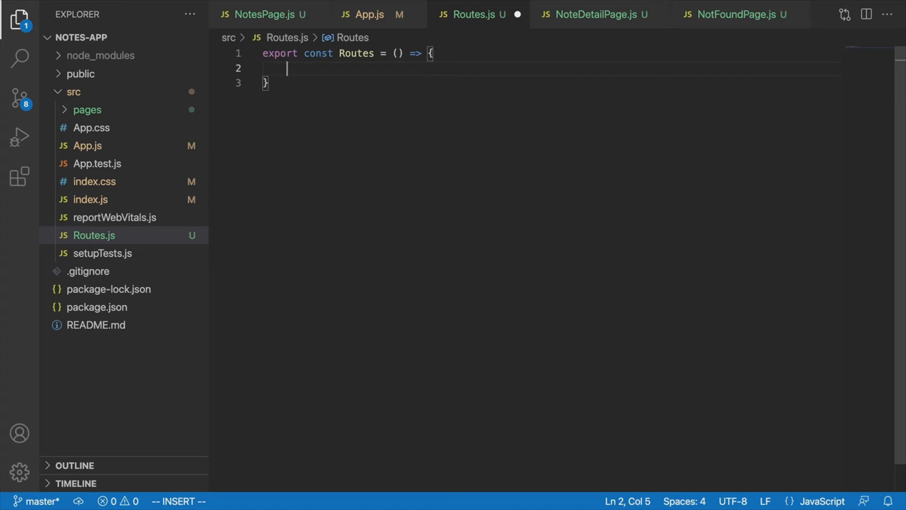
{"action": "mouse_move", "coordinate": [646, 31]}
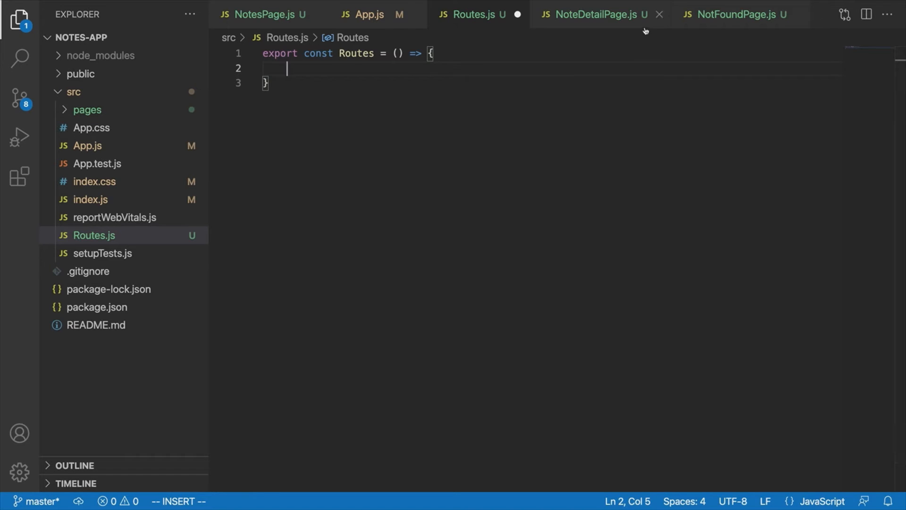
{"action": "mouse_move", "coordinate": [574, 69]}
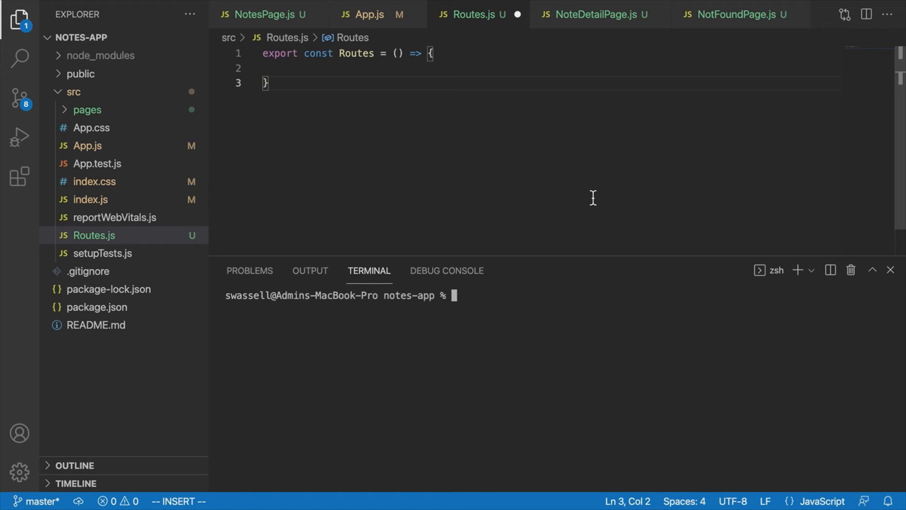
- Run 'npm install react-router-dom' in the terminal
{"action": "type", "text": "npm instal"}
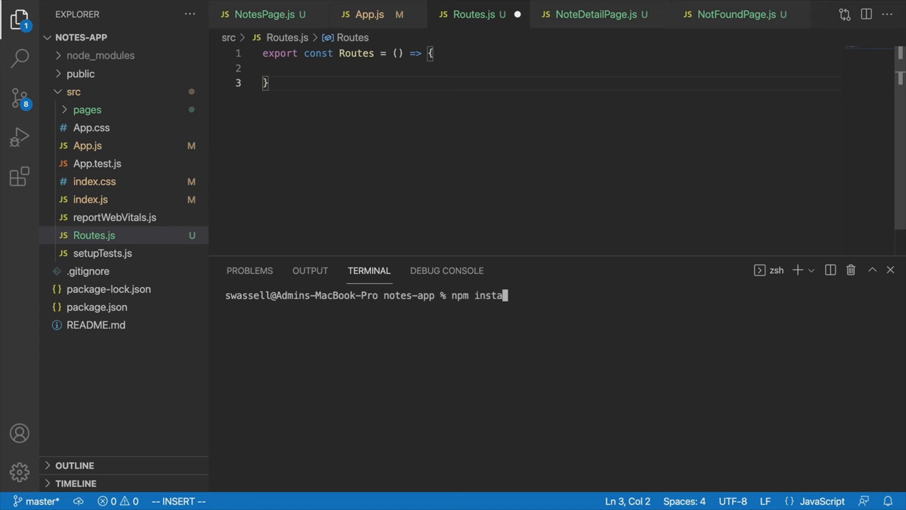
{"action": "type", "text": "ll react-router-d"}
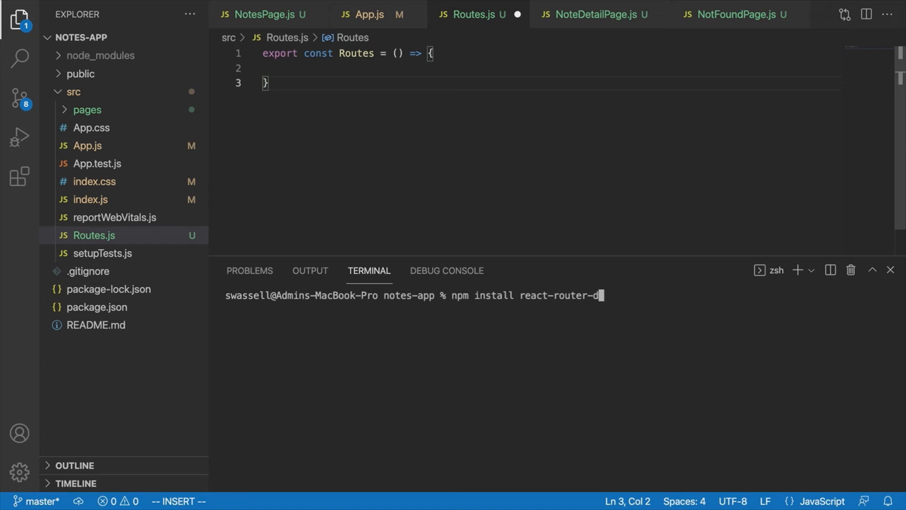
{"action": "key", "text": "Return"}
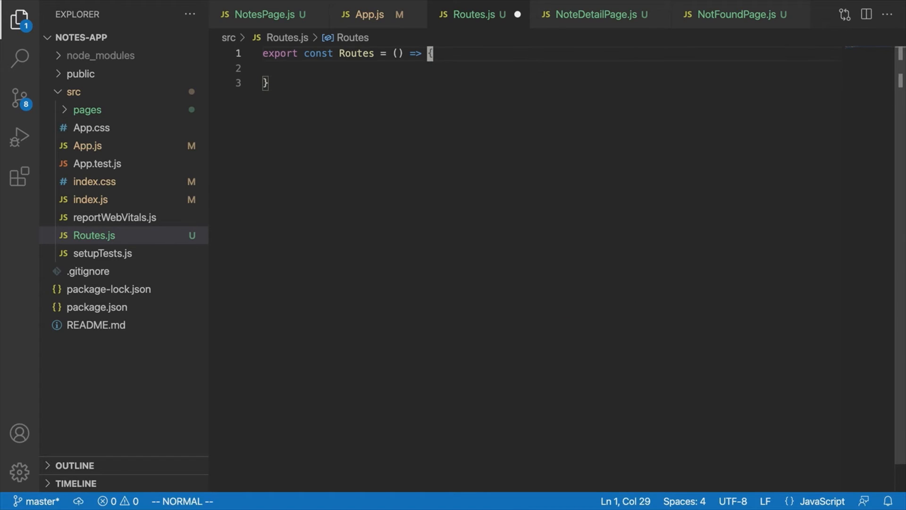
- Import { BrowserRouter as Router, Switch, Route } from 'react-router-dom' on line 1
{"action": "type", "text": "import { }"}
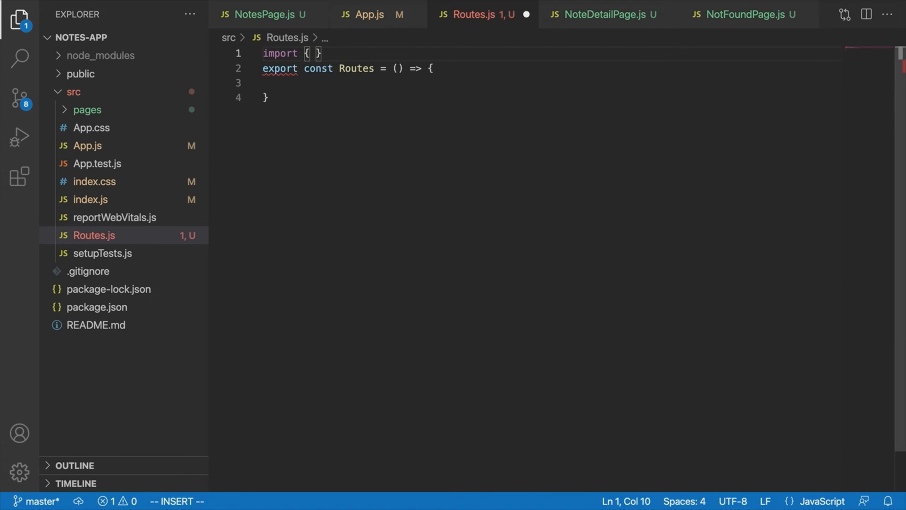
{"action": "type", "text": "B"}
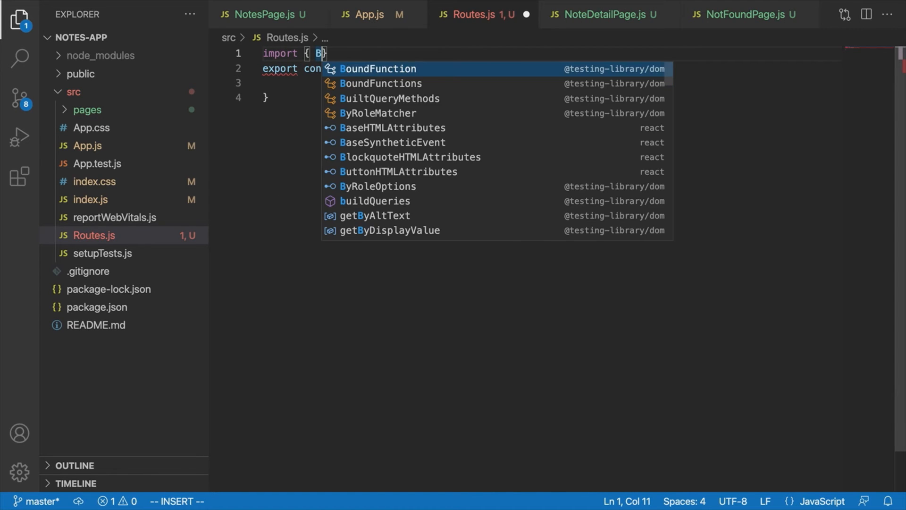
{"action": "type", "text": "rowserRoute"}
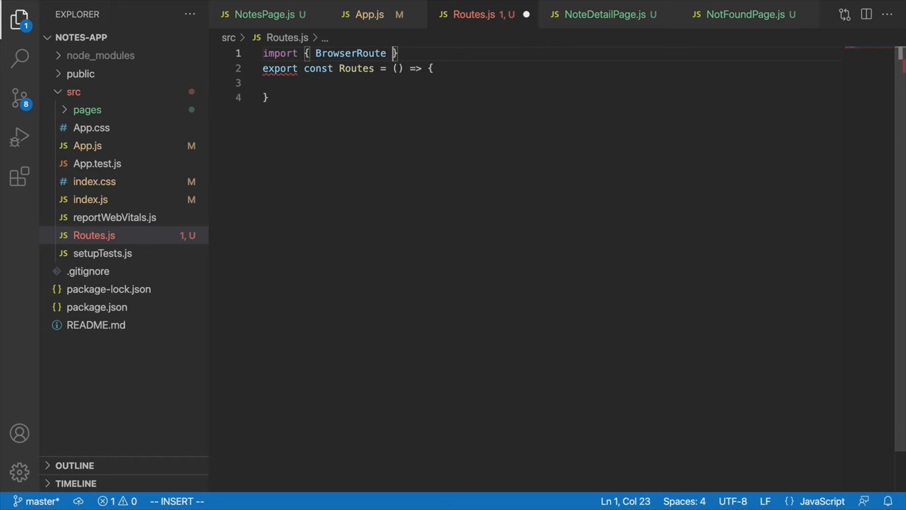
{"action": "type", "text": "r"}
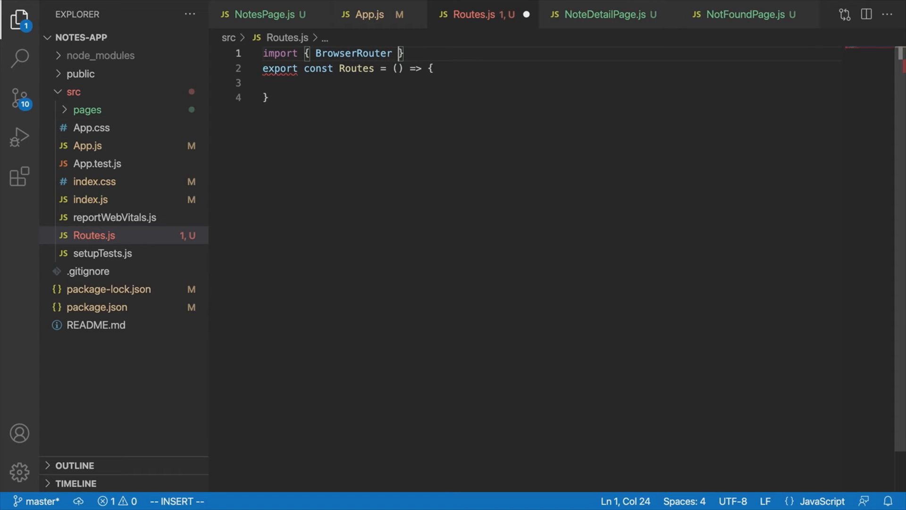
{"action": "type", "text": "as Router,"}
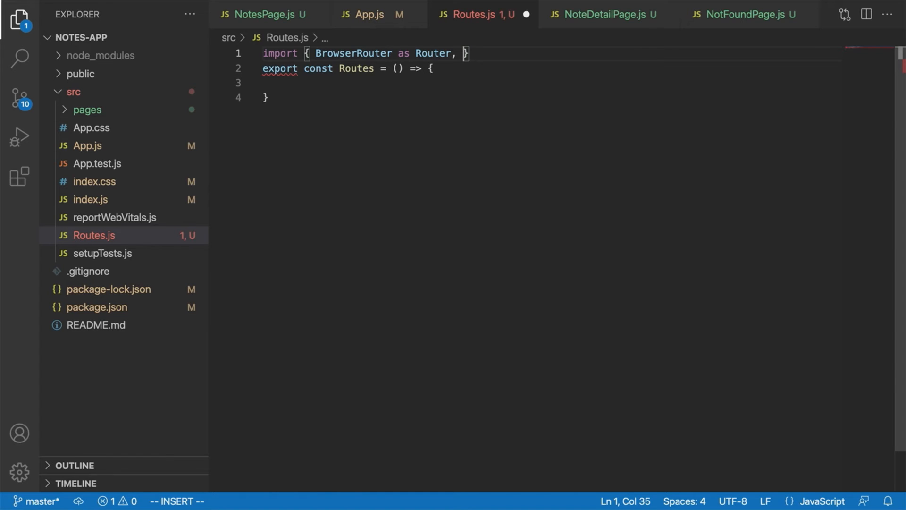
{"action": "type", "text": "Switch,"}
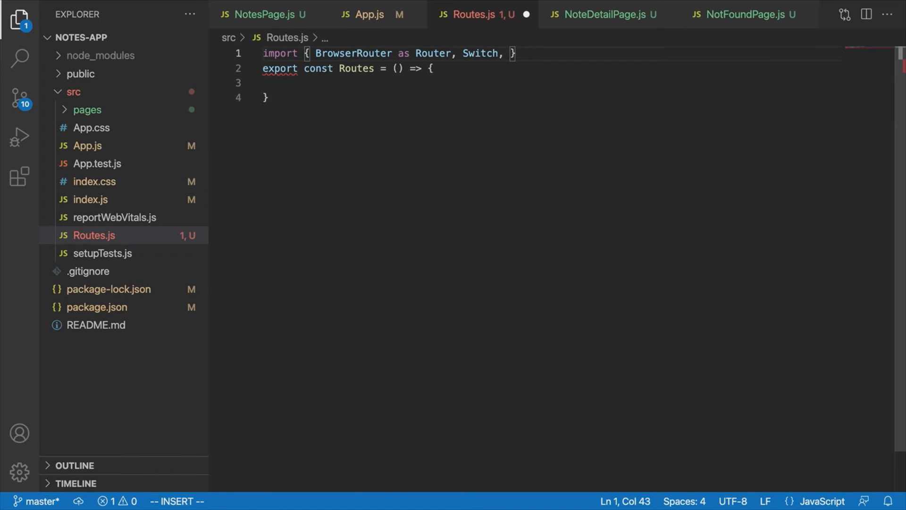
{"action": "type", "text": "Route,"}
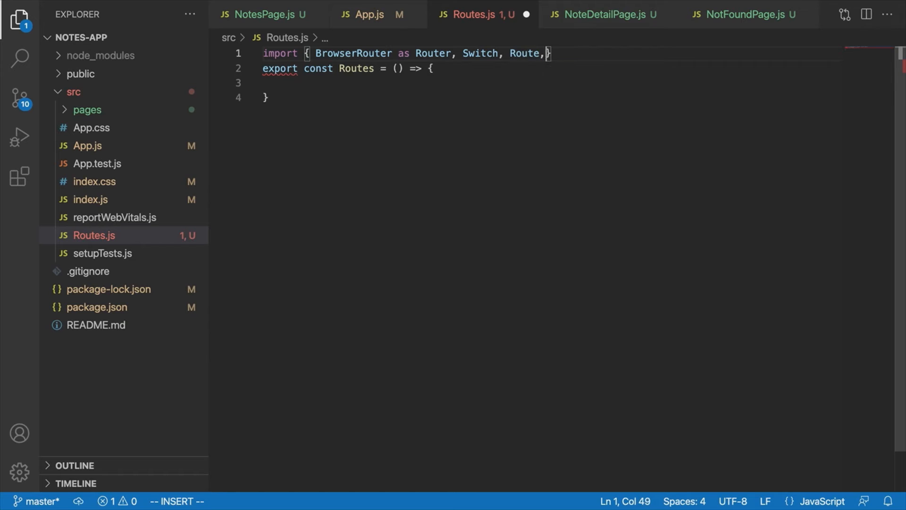
{"action": "type", "text": "} from '"}
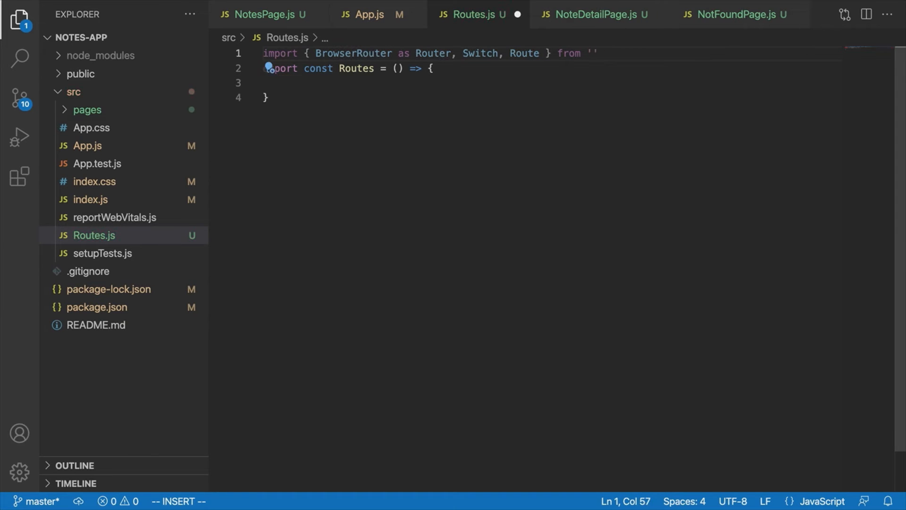
{"action": "type", "text": "react-router-dom"}
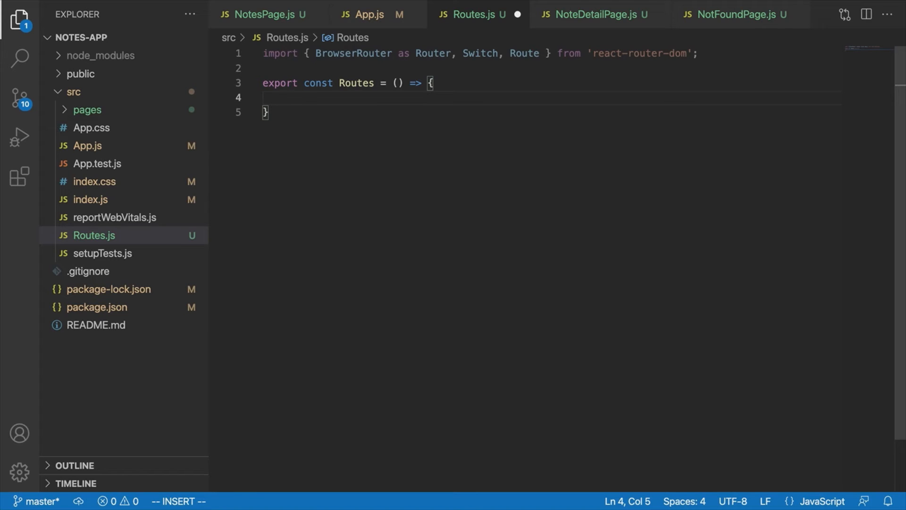
{"action": "mouse_move", "coordinate": [518, 168]}
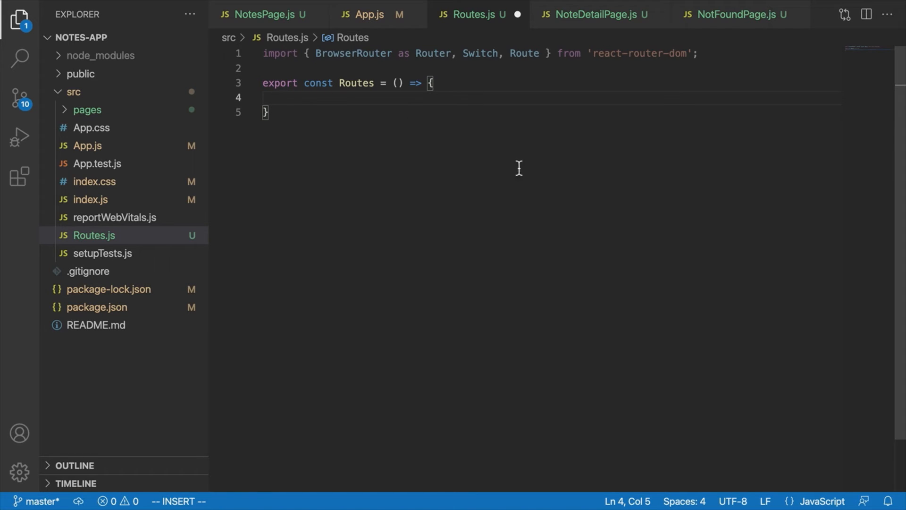
{"action": "mouse_move", "coordinate": [396, 103]}
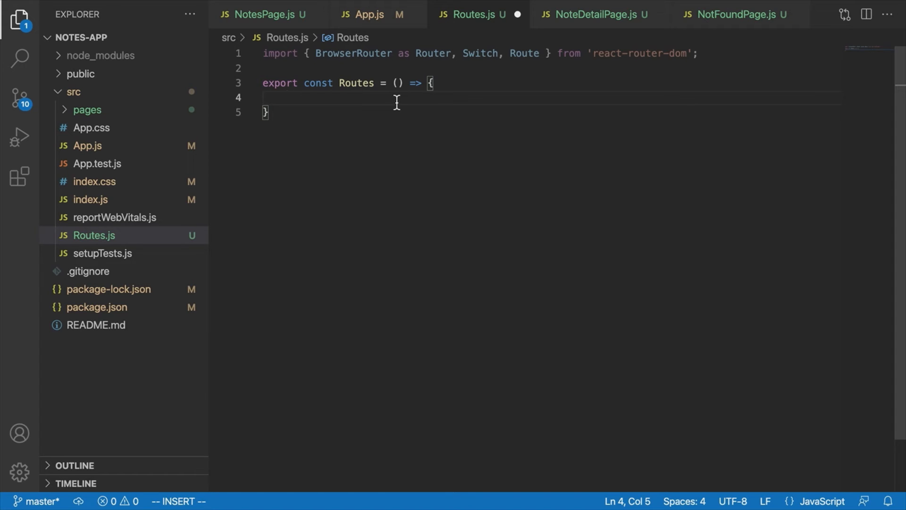
- Make the Routes function return a Router wrapping a Switch
{"action": "type", "text": "return ("}
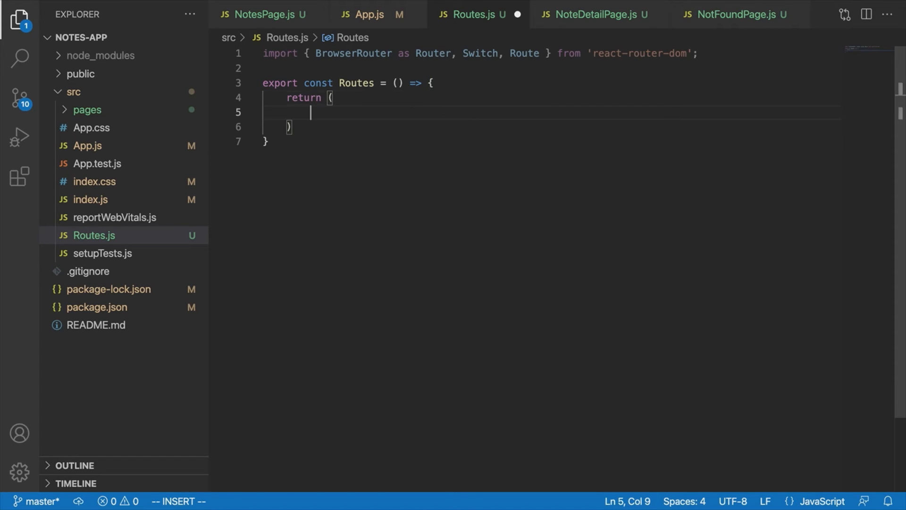
{"action": "type", "text": "<Router></Router>"}
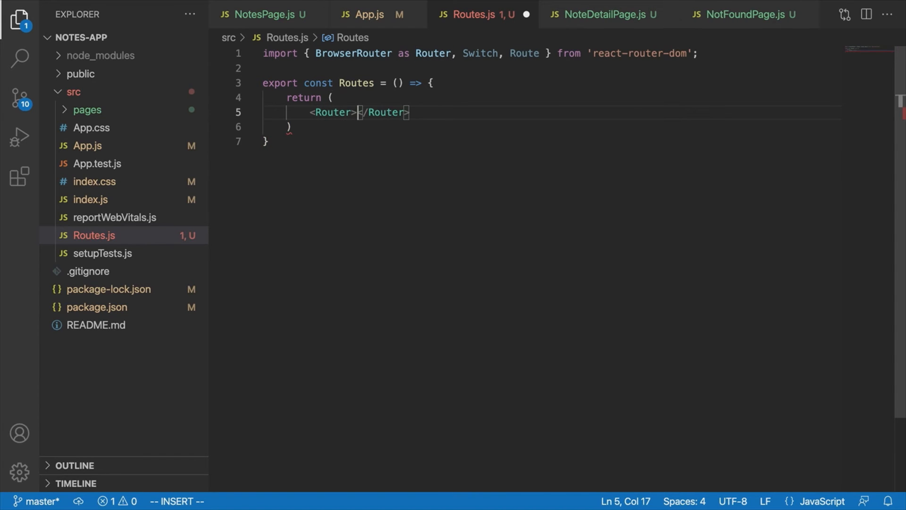
{"action": "key", "text": "Enter"}
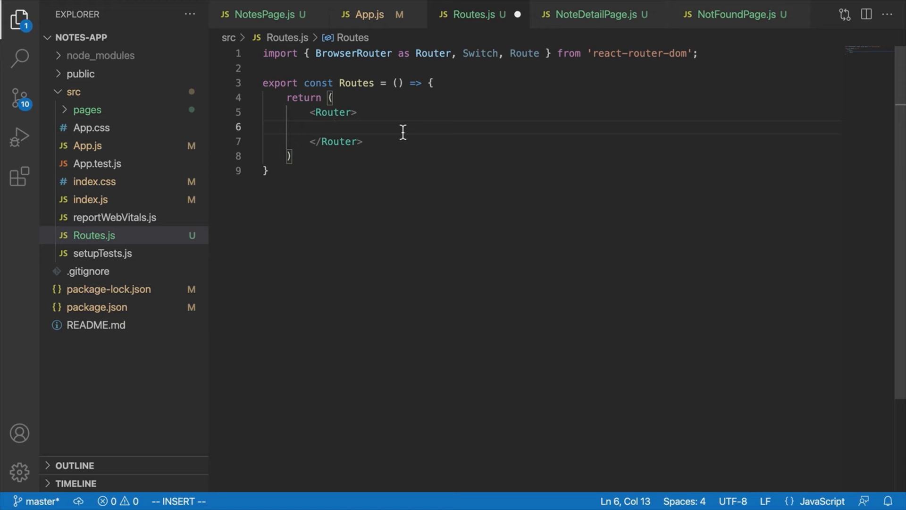
{"action": "type", "text": "<Swtich"}
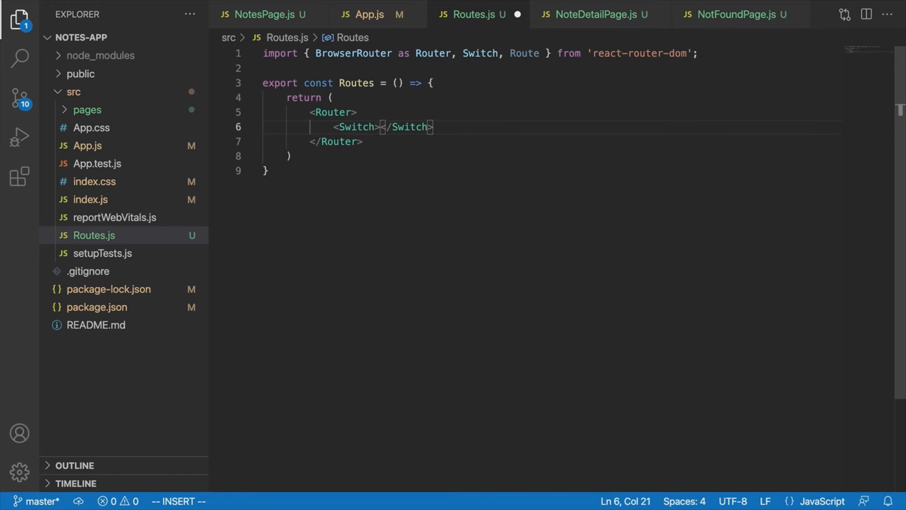
{"action": "key", "text": "Return"}
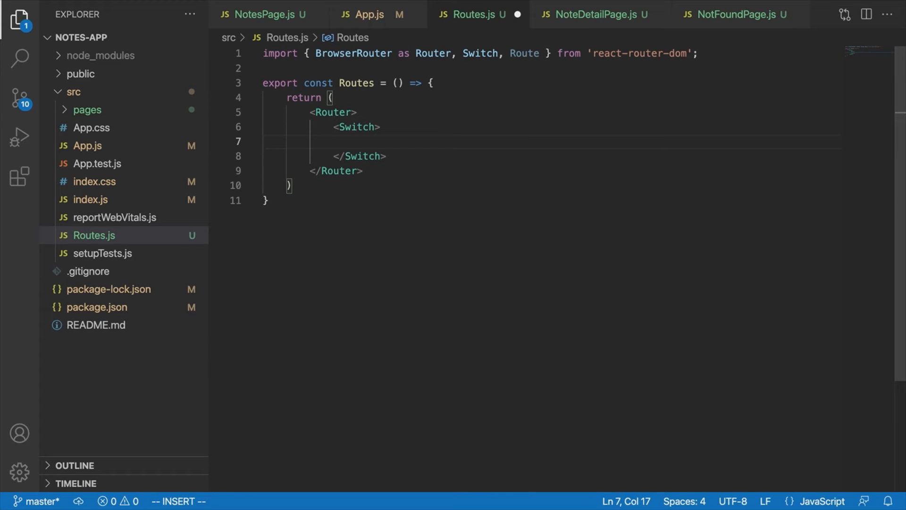
- Add a Route with path "/" inside the Switch, leaving an empty line
{"action": "type", "text": "<Route"}
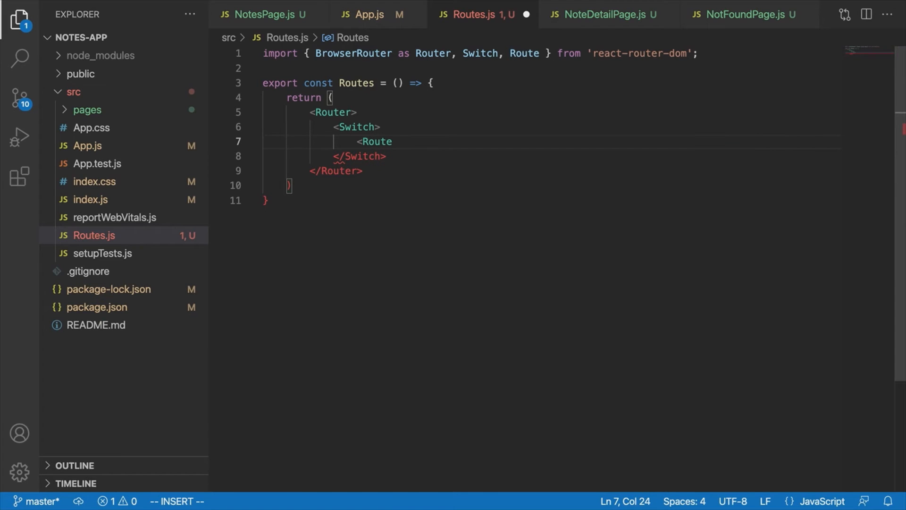
{"action": "type", "text": "path"}
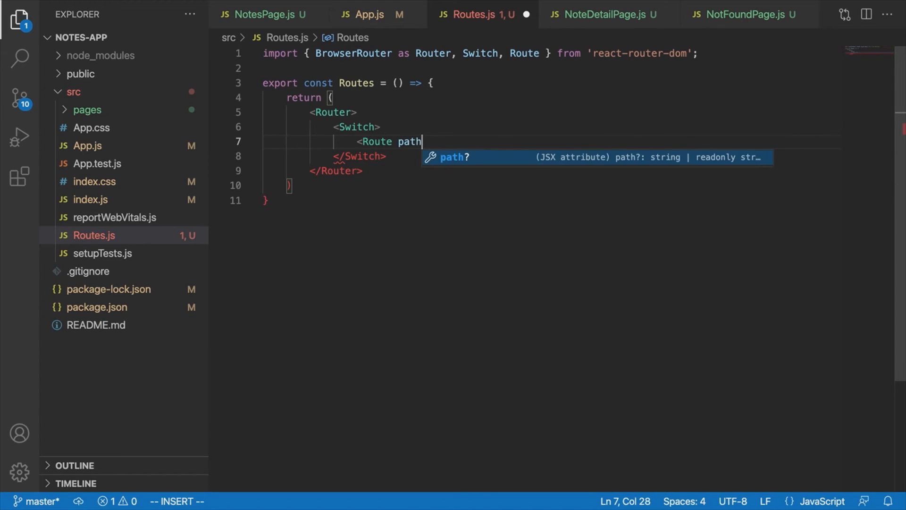
{"action": "type", "text": "=\"/\""}
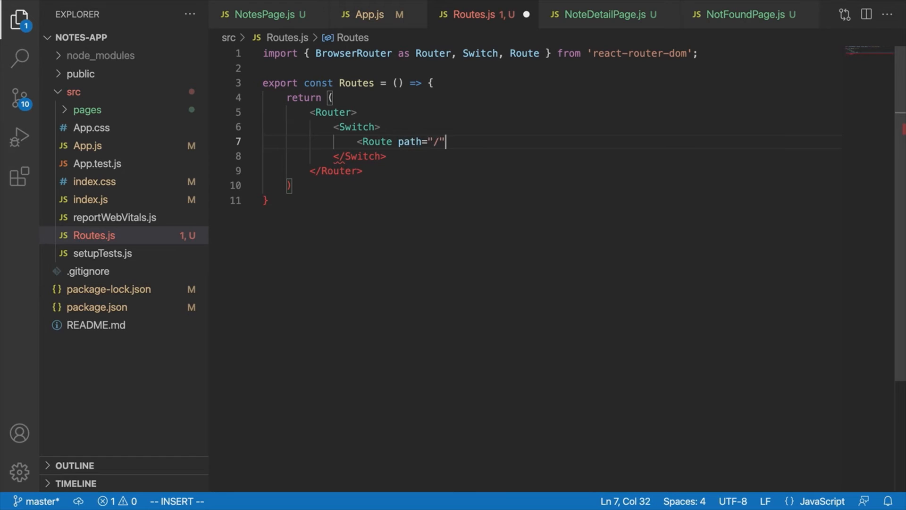
{"action": "type", "text": ">"}
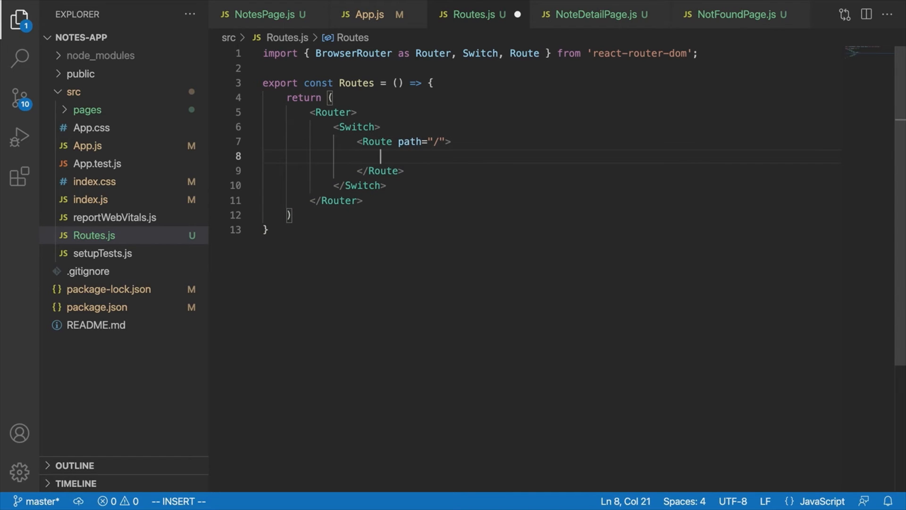
{"action": "key", "text": "Escape"}
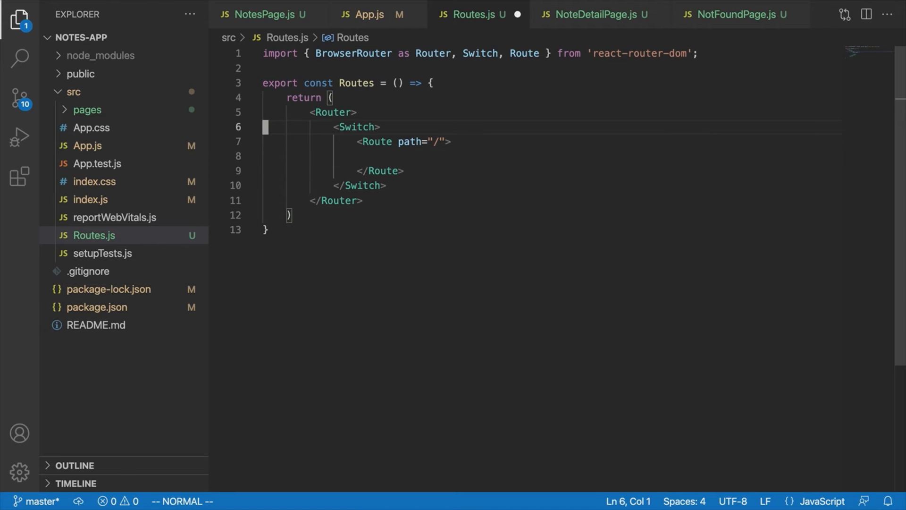
- Import NotesPage from './pages/NotesPage' and render <NotesPage /> inside the "/" Route
{"action": "type", "text": "mikp"}
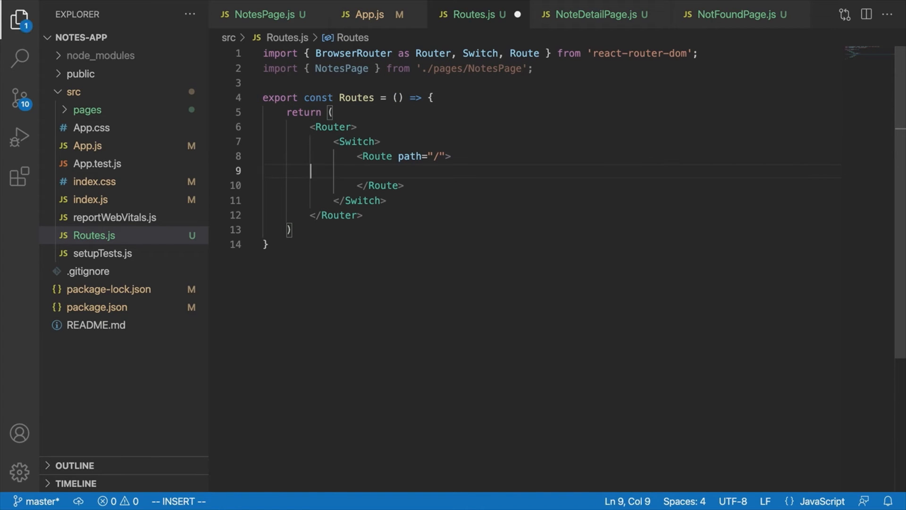
{"action": "type", "text": "<NotesPage"}
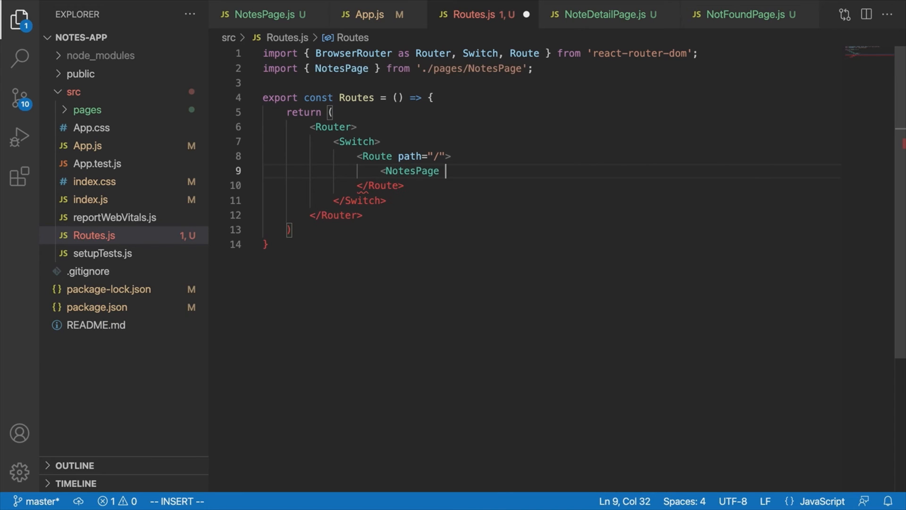
{"action": "key", "text": "Escape"}
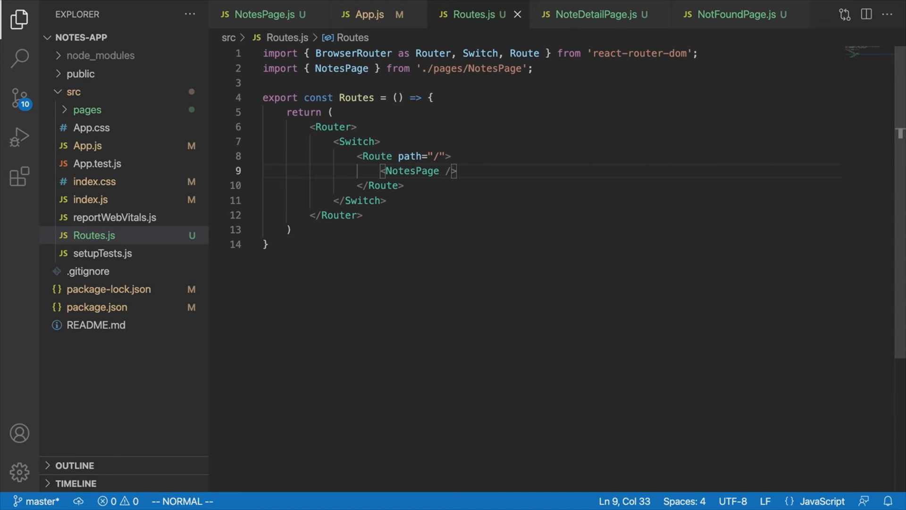
{"action": "left_click", "coordinate": [435, 156]}
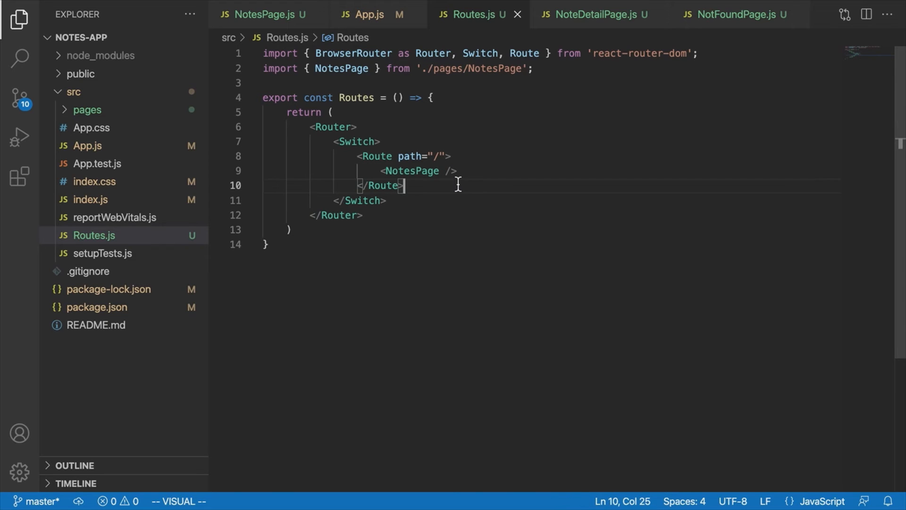
- Add a Route with path "/notes/:noteId" below the first route
{"action": "key", "text": "Return"}
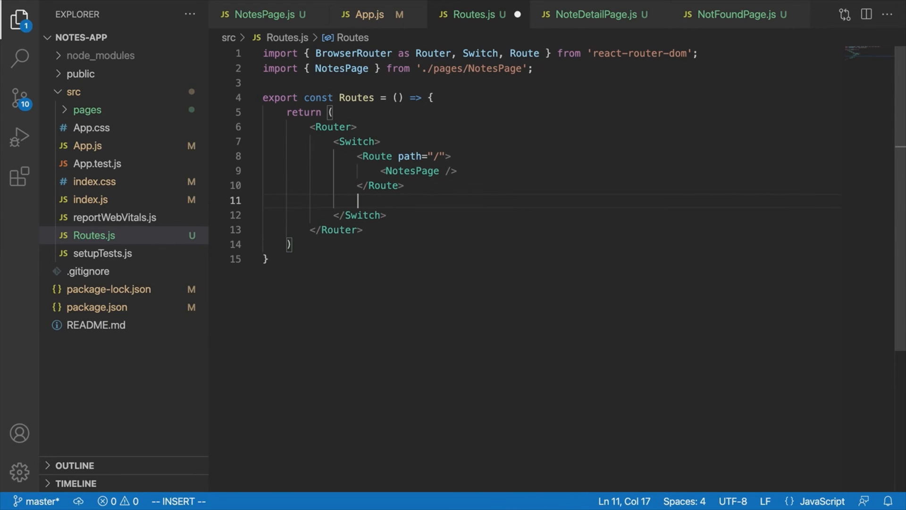
{"action": "key", "text": "Escape"}
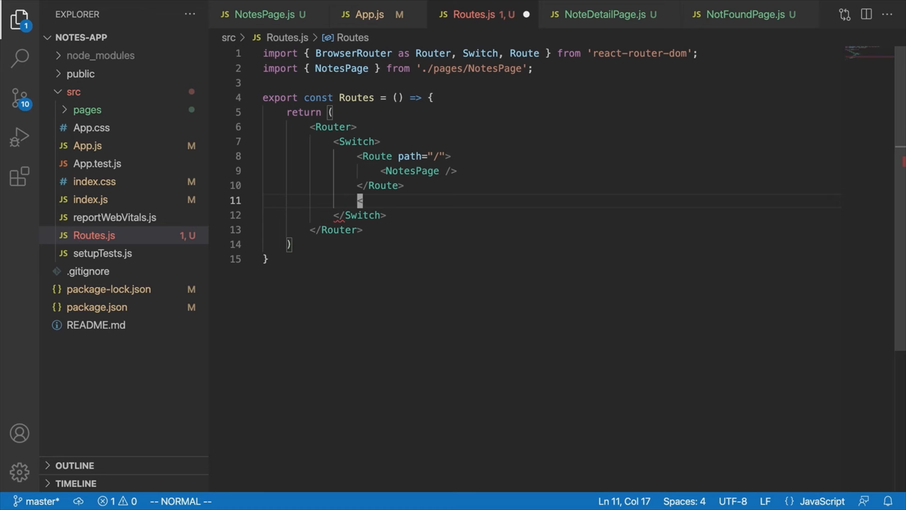
{"action": "type", "text": "<Route path"}
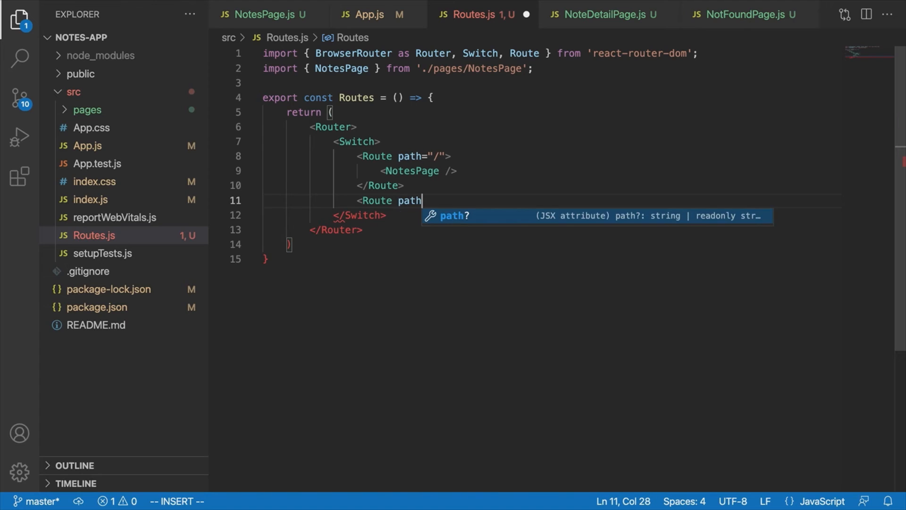
{"action": "type", "text": "=\"/not"}
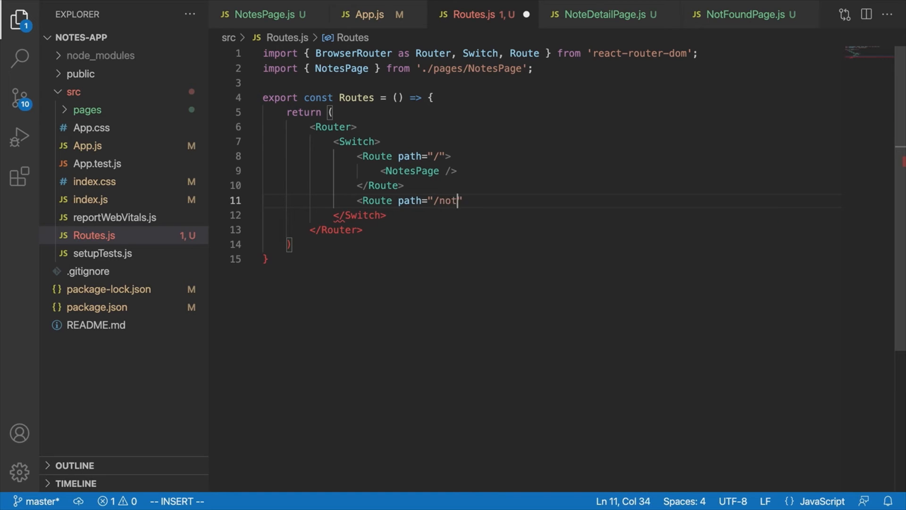
{"action": "type", "text": "es/:noteId"}
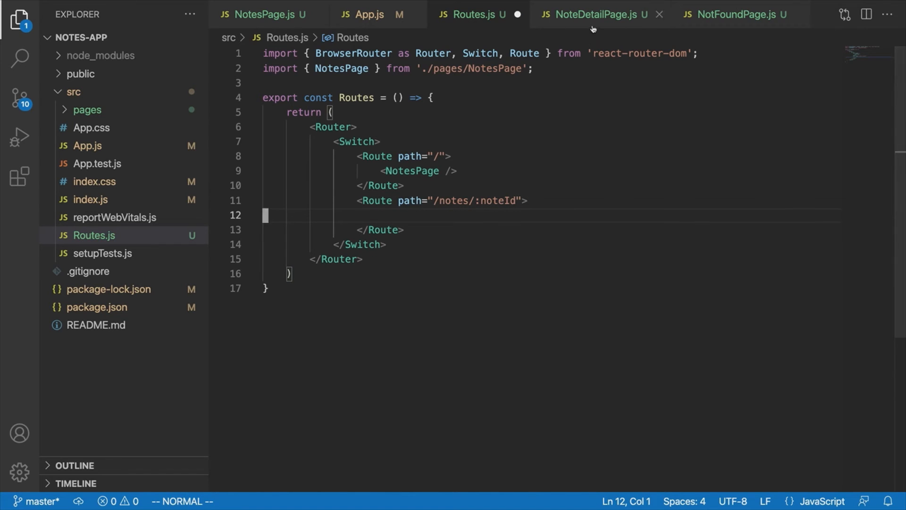
{"action": "mouse_move", "coordinate": [633, 208]}
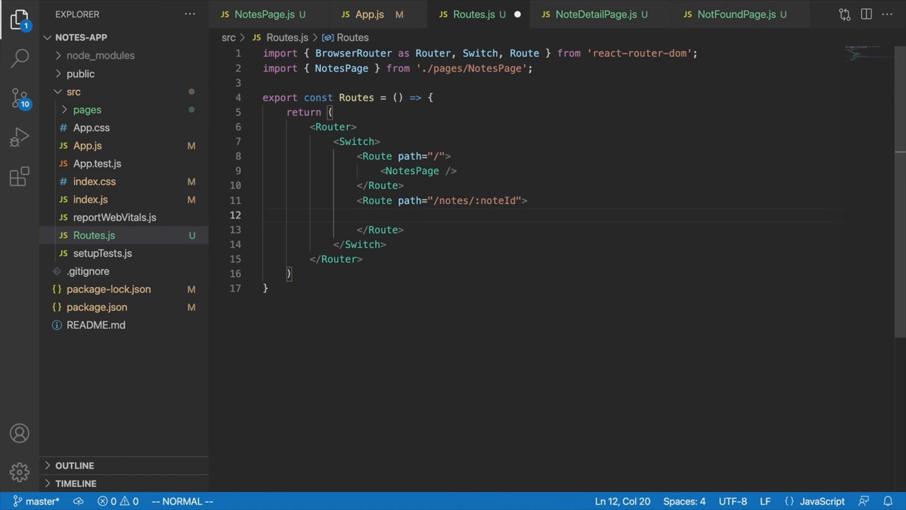
- Import NoteDetailPage from './pages/NoteDetailPage' and render it inside the new route
{"action": "type", "text": "i"}
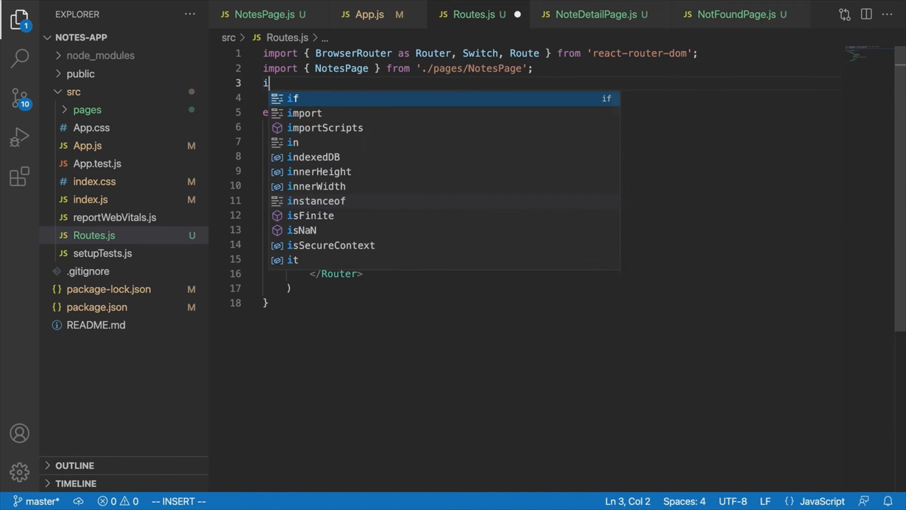
{"action": "type", "text": "mport { NoteDetailPage } from './pages/NoteDetailPage';"}
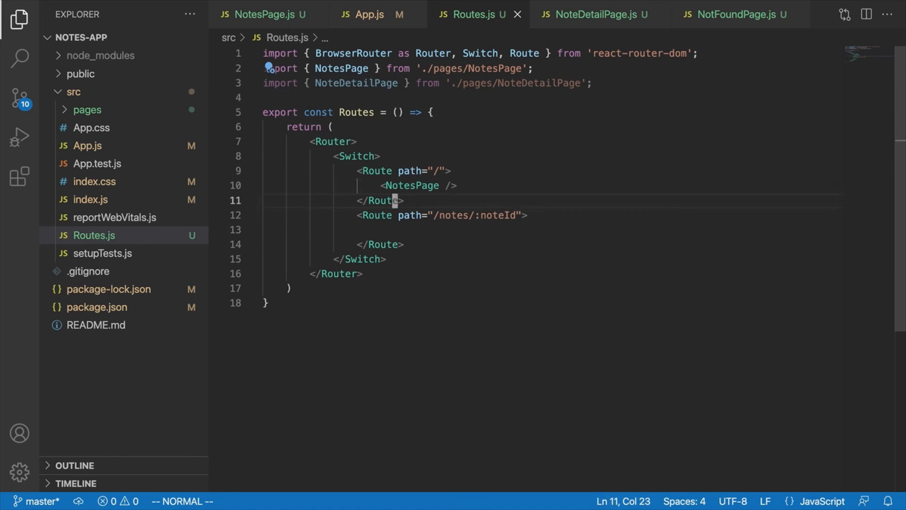
{"action": "type", "text": "<NoteDetailPage />"}
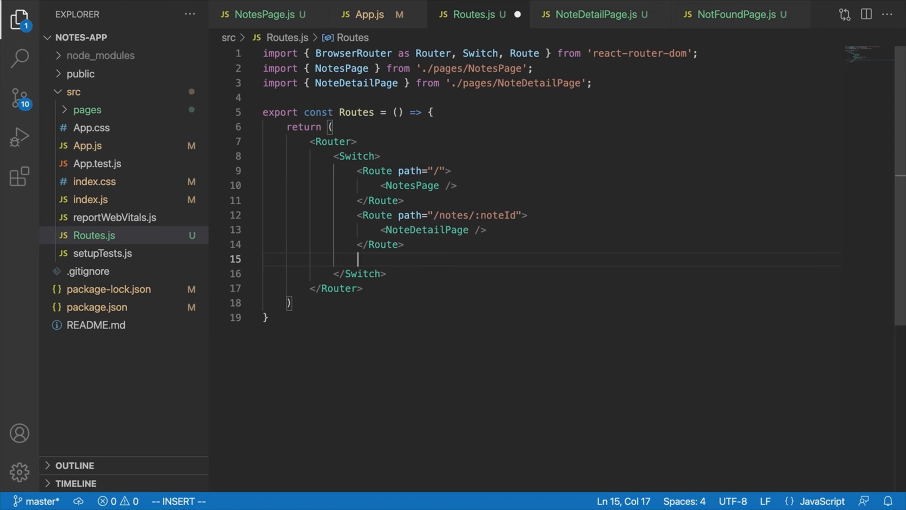
- Add a path-less Route rendering NotFoundPage and import NotFoundPage
{"action": "type", "text": "<Route>"}
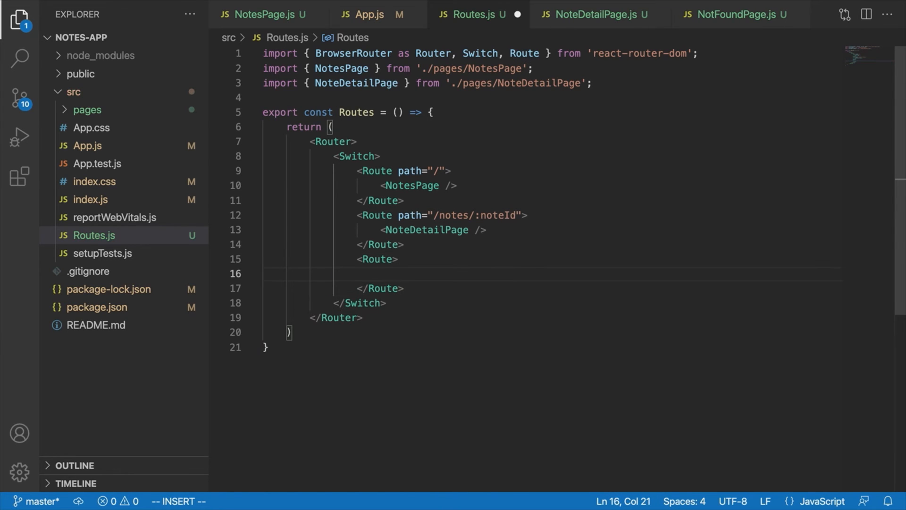
{"action": "mouse_move", "coordinate": [445, 276]}
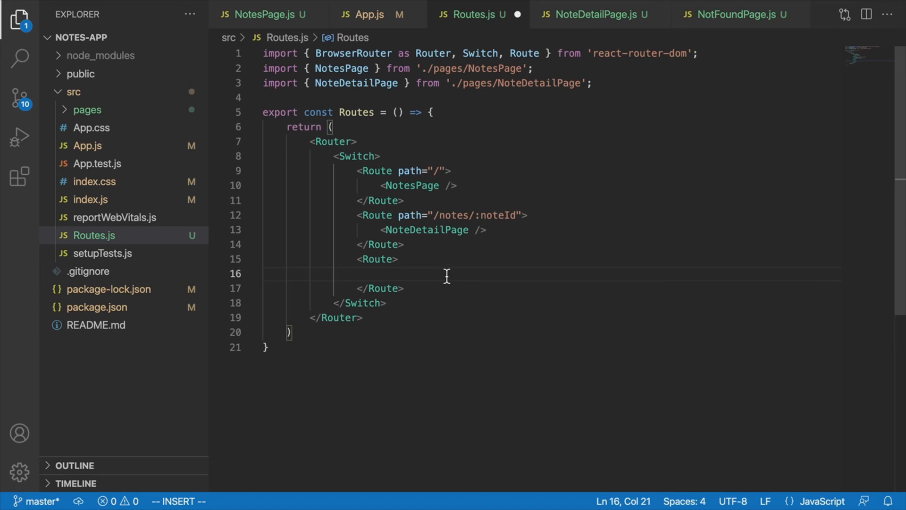
{"action": "type", "text": "Not"}
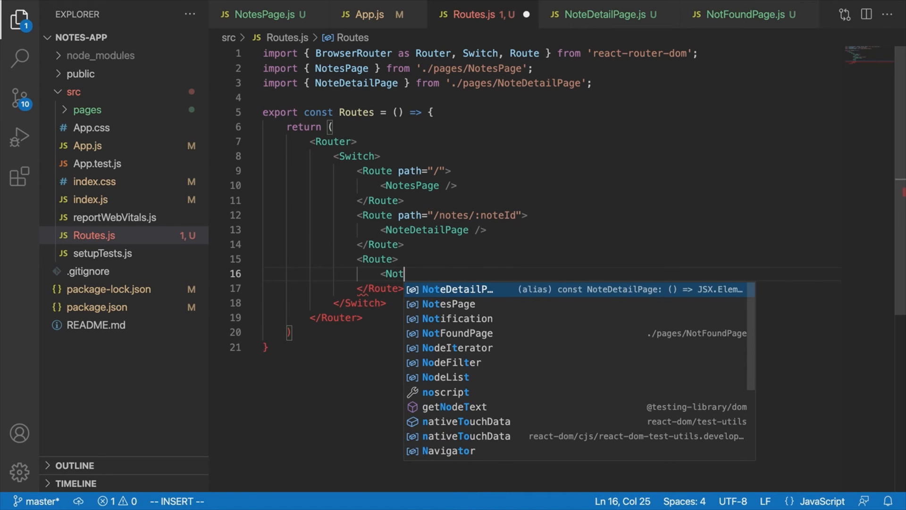
{"action": "key", "text": "Escape"}
{"action": "type", "text": "import"}
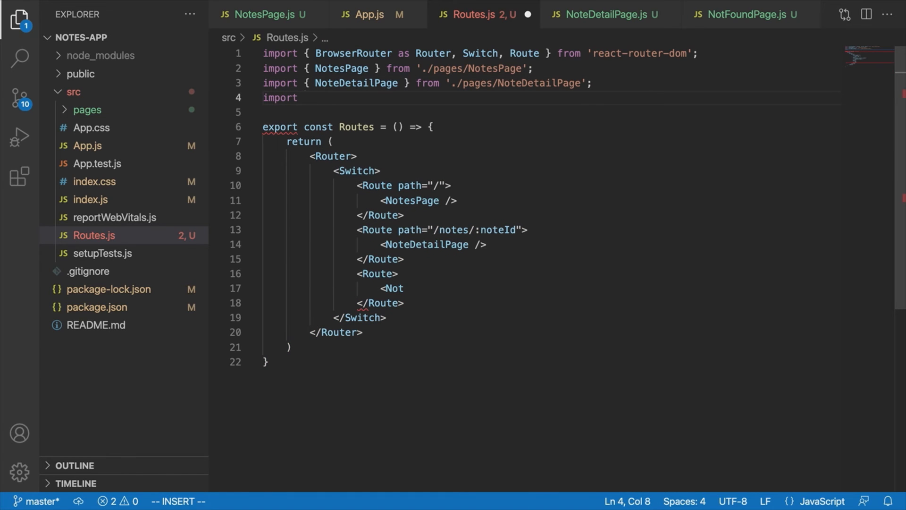
{"action": "type", "text": "{ NotFoundPage } from './pages/NotFoundPage';"}
{"action": "type", "text": "npm run start"}
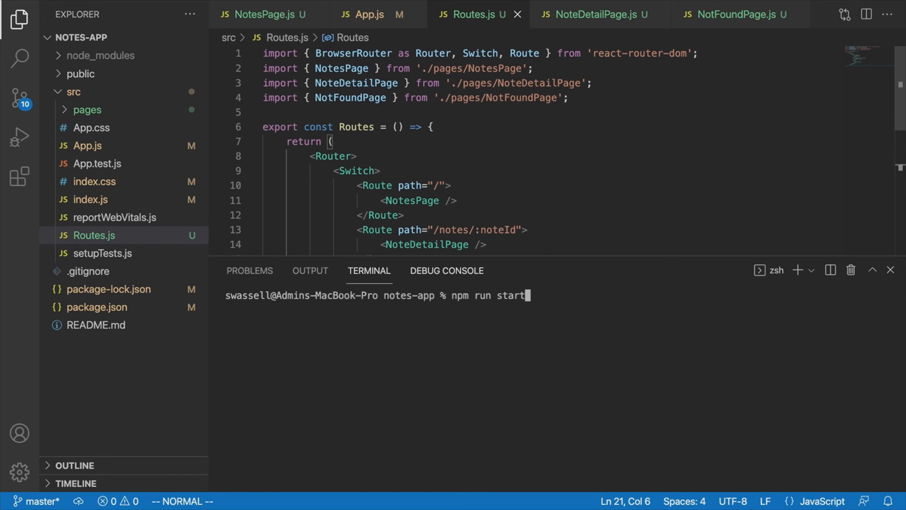
- Run npm run start so the app compiles and serves on localhost:3000
{"action": "key", "text": "Return"}
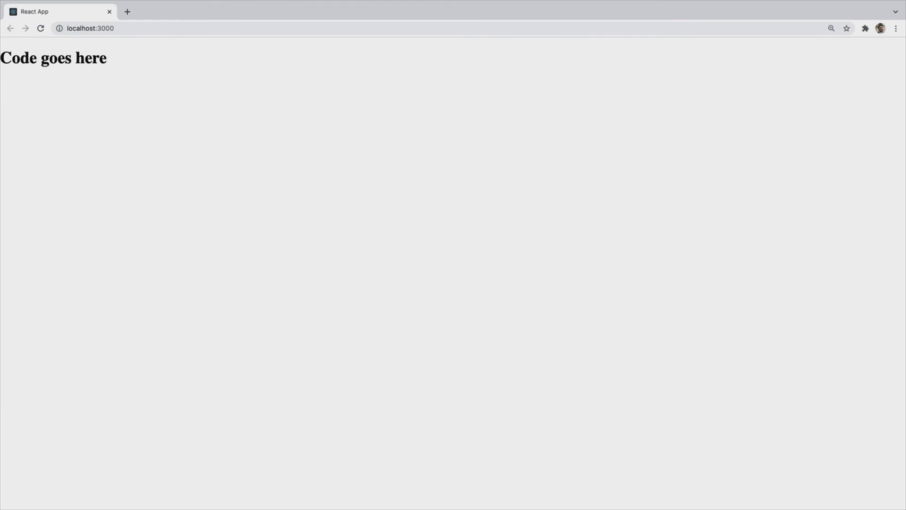
{"action": "mouse_move", "coordinate": [116, 105]}
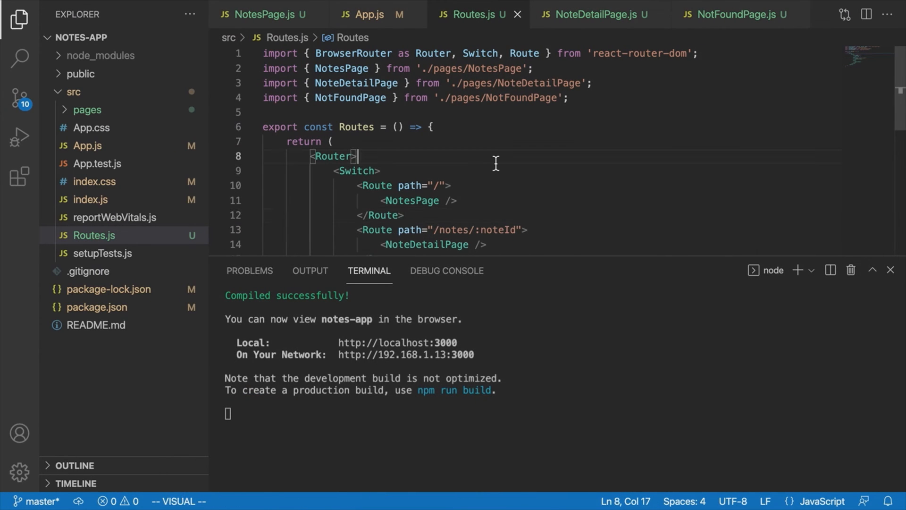
- In App.js, add import { Routes } from './Routes'
{"action": "left_click", "coordinate": [368, 14]}
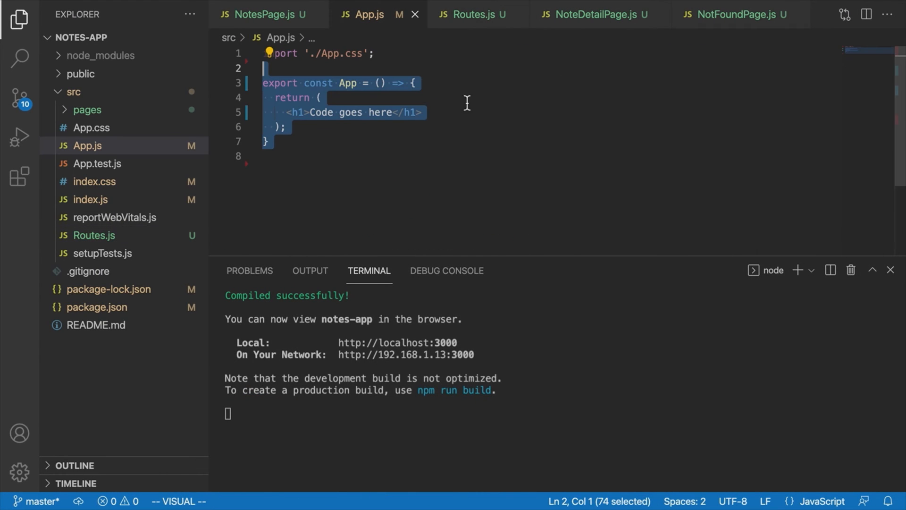
{"action": "key", "text": "Escape"}
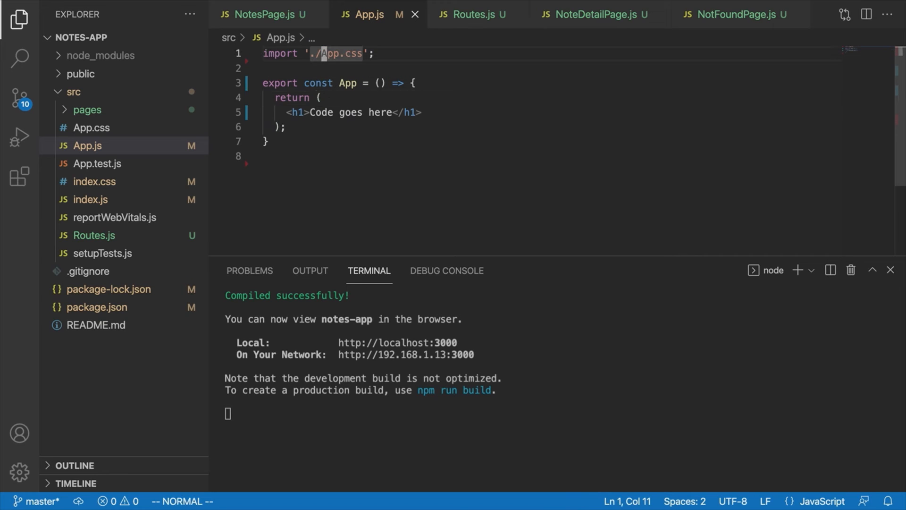
{"action": "type", "text": "i"}
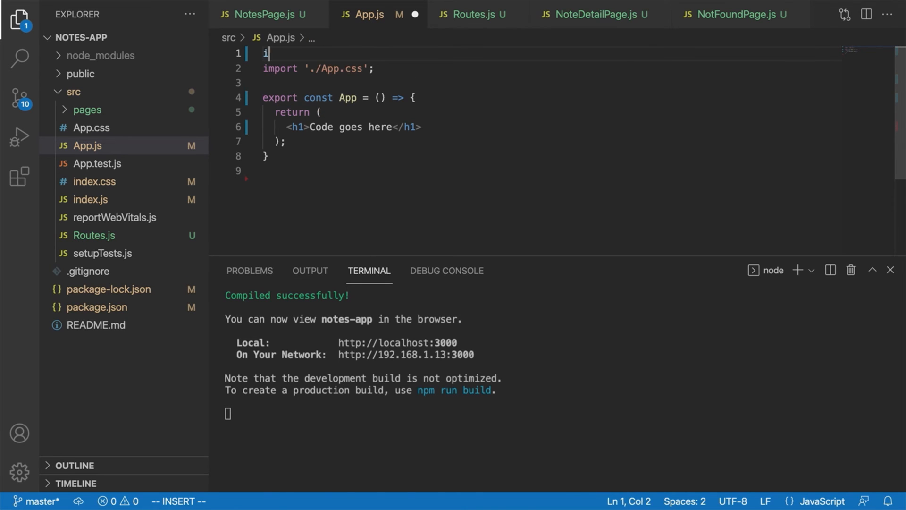
{"action": "type", "text": "mport { Routes } from './Routes';"}
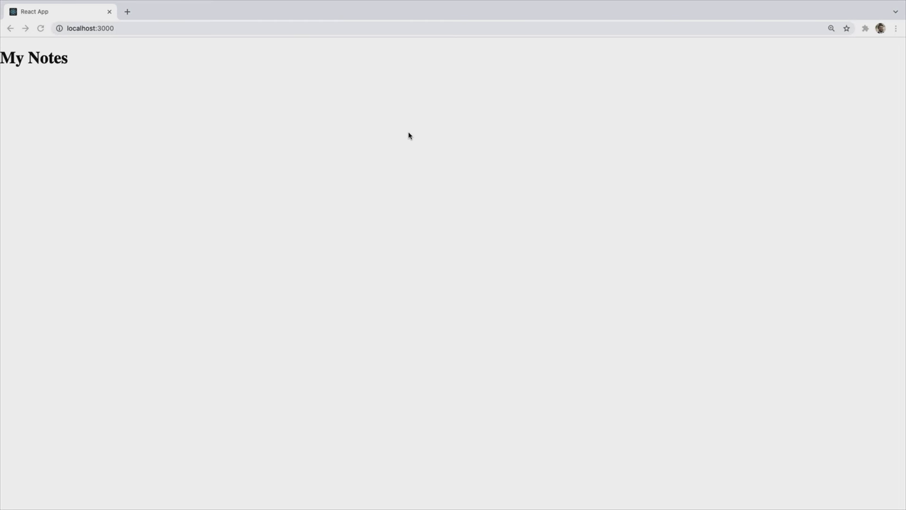
{"action": "mouse_move", "coordinate": [109, 39]}
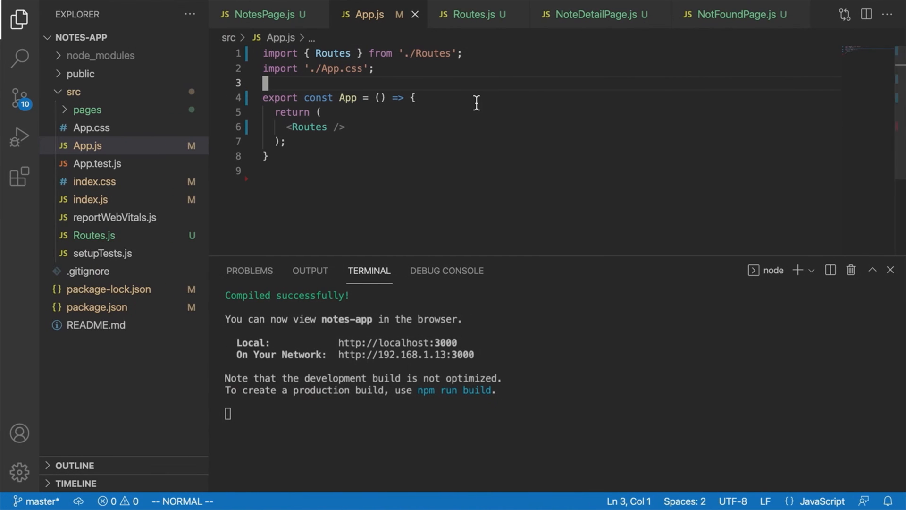
- Add the exact prop to the "/" Route in Routes.js and save
{"action": "left_click", "coordinate": [264, 14]}
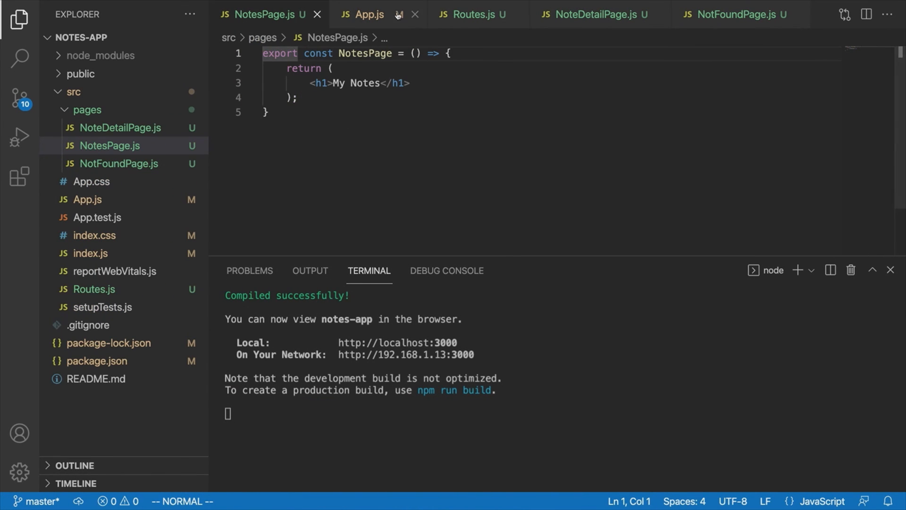
{"action": "left_click", "coordinate": [474, 14]}
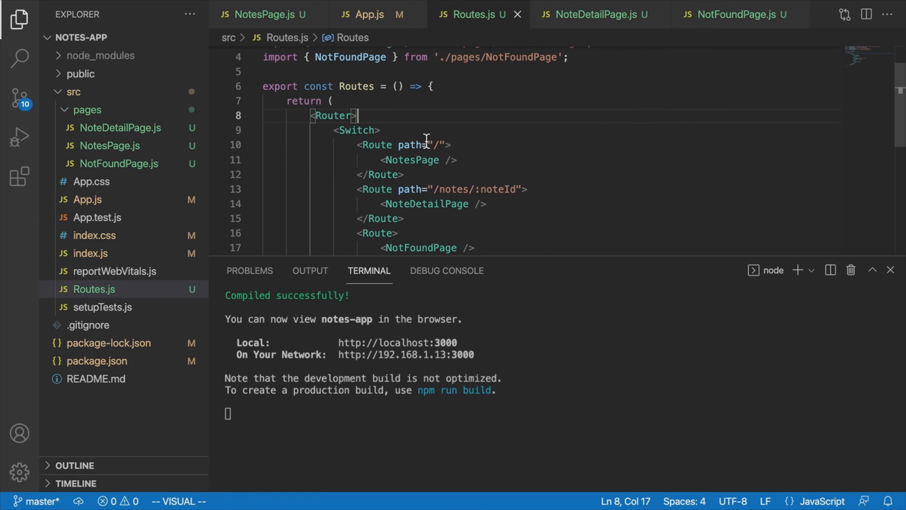
{"action": "type", "text": "exact"}
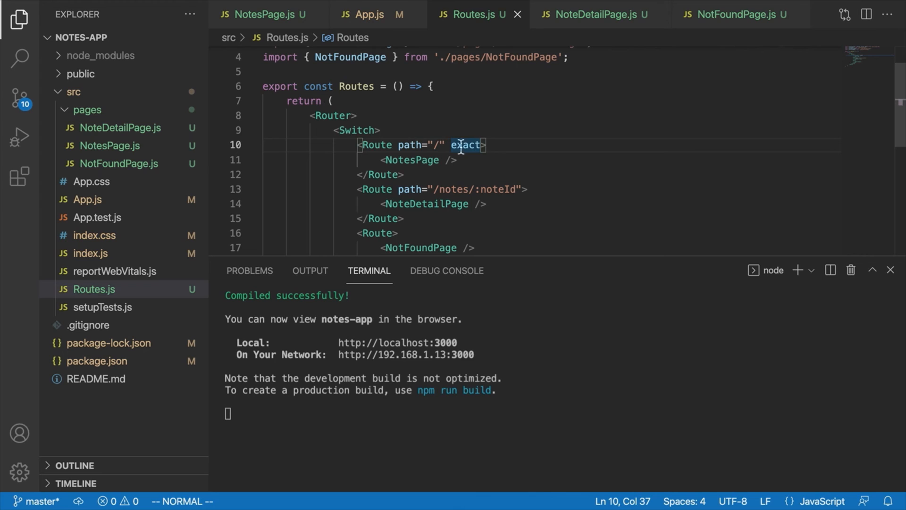
{"action": "key", "text": "v"}
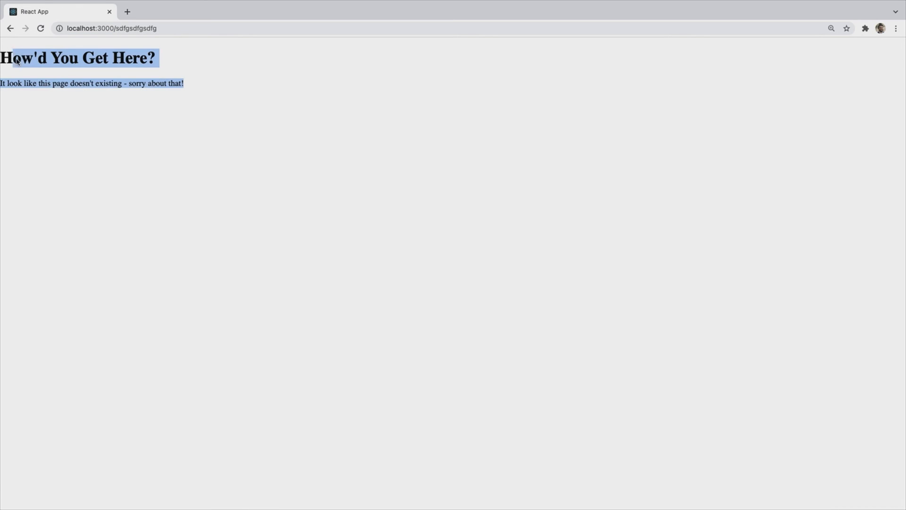
- Change "doesn't existing" to "doesn't exist" in NotFoundPage.js and save
{"action": "left_click", "coordinate": [85, 98]}
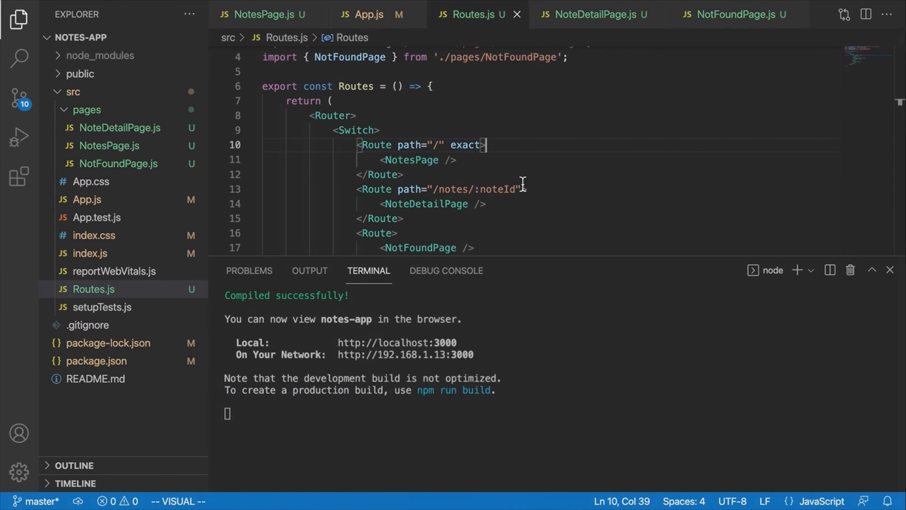
{"action": "key", "text": "Escape"}
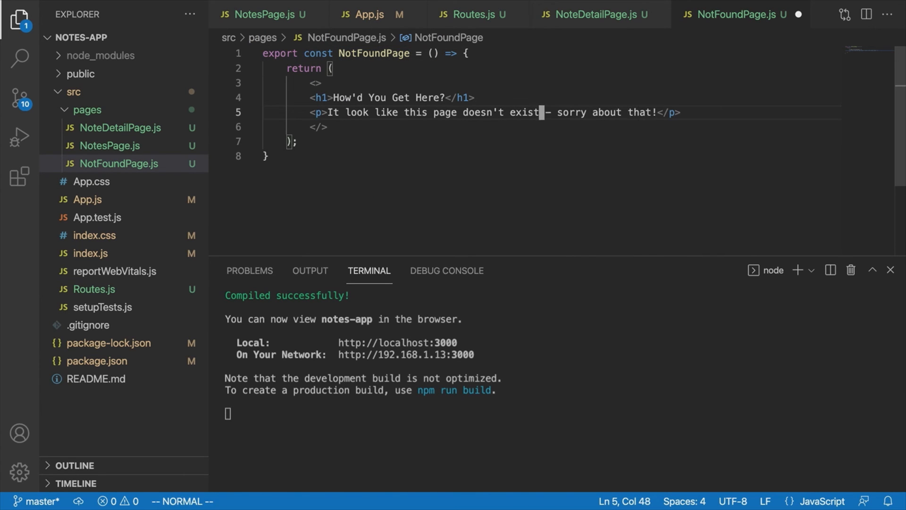
{"action": "key", "text": "ctrl+s"}
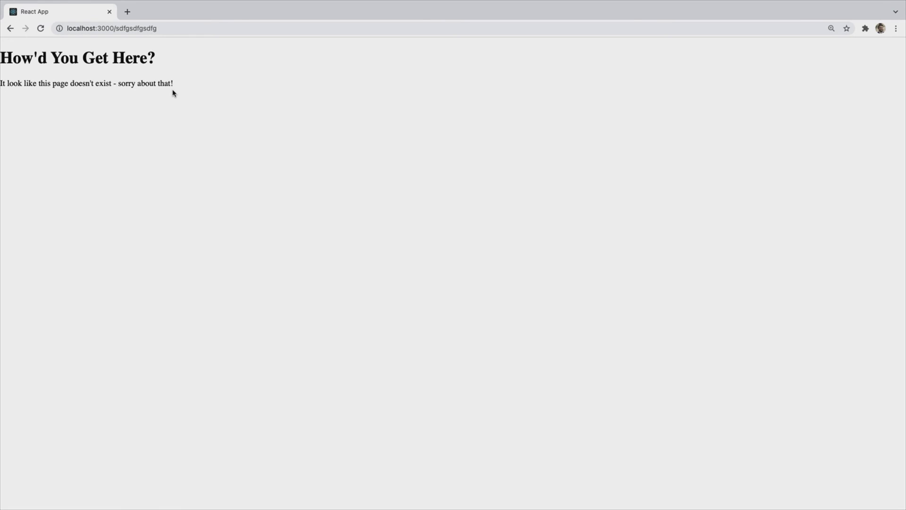
{"action": "mouse_move", "coordinate": [224, 139]}
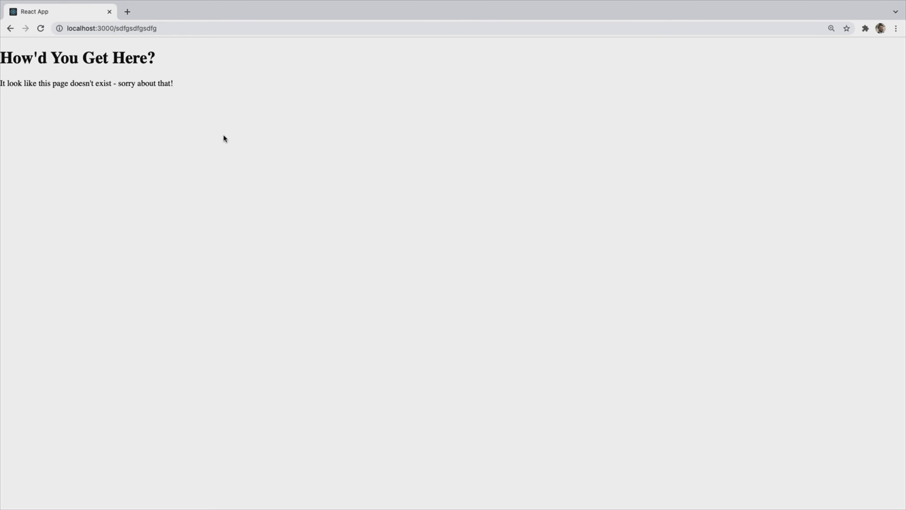
{"action": "mouse_move", "coordinate": [198, 85]}
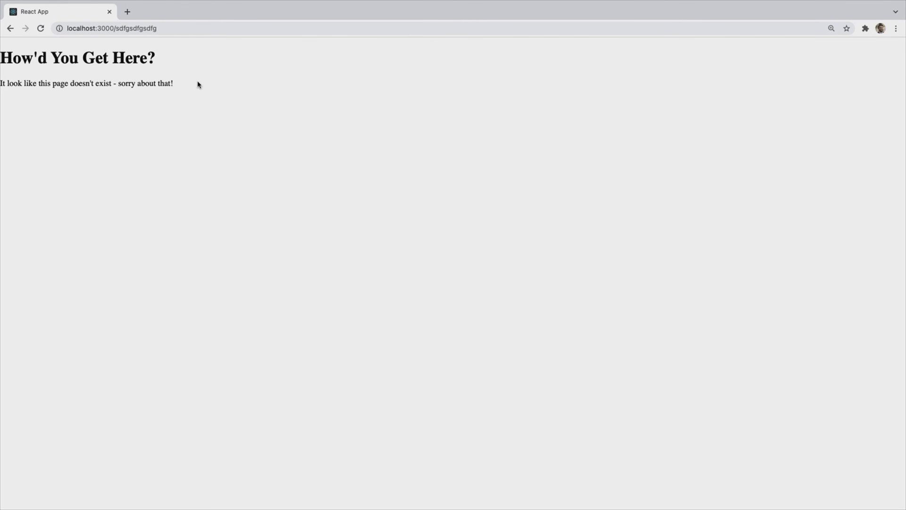
- Navigate Chrome to localhost:3000/notes to view the My Notes page
{"action": "left_click", "coordinate": [133, 28]}
{"action": "type", "text": "note"}
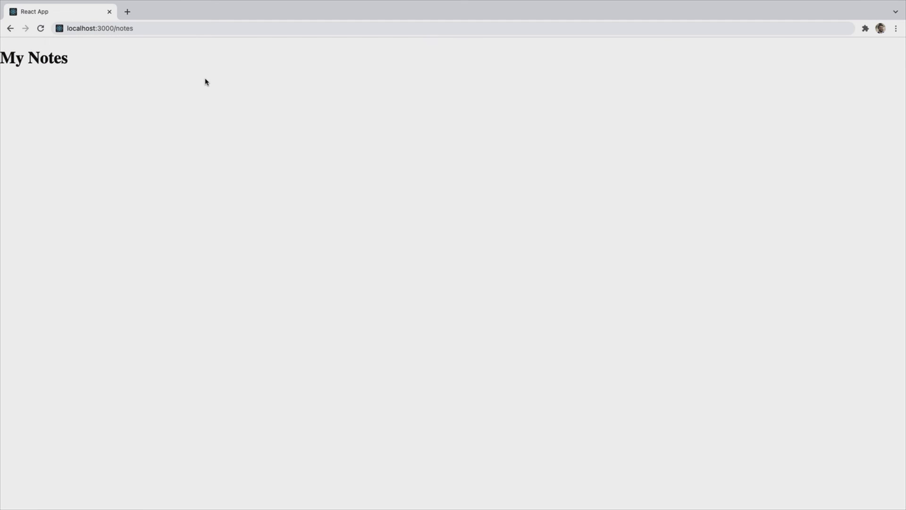
{"action": "mouse_move", "coordinate": [201, 80]}
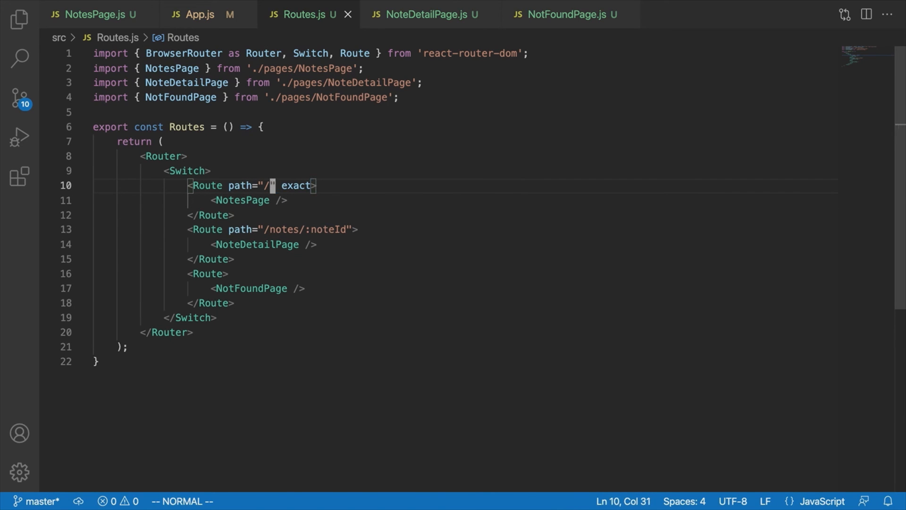
- Change the NotesPage route's path from "/" to "/notes"
{"action": "type", "text": "notes"}
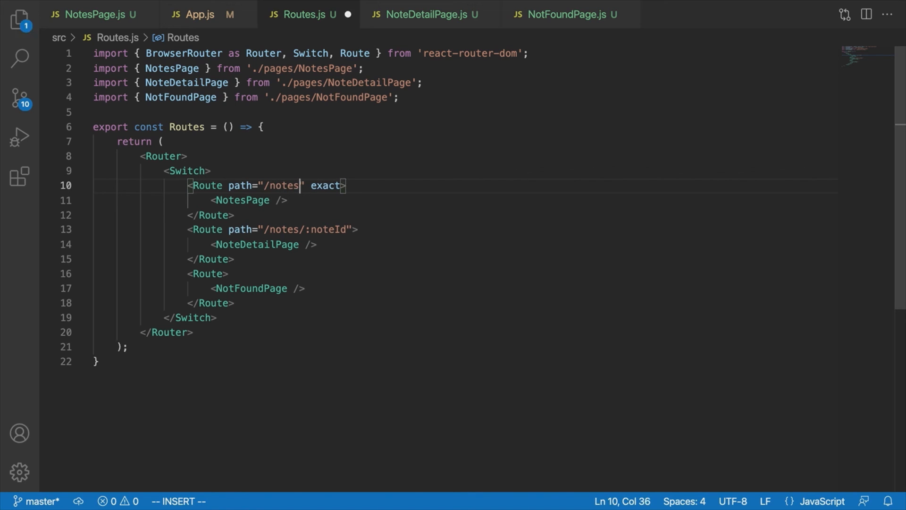
{"action": "key", "text": "Escape"}
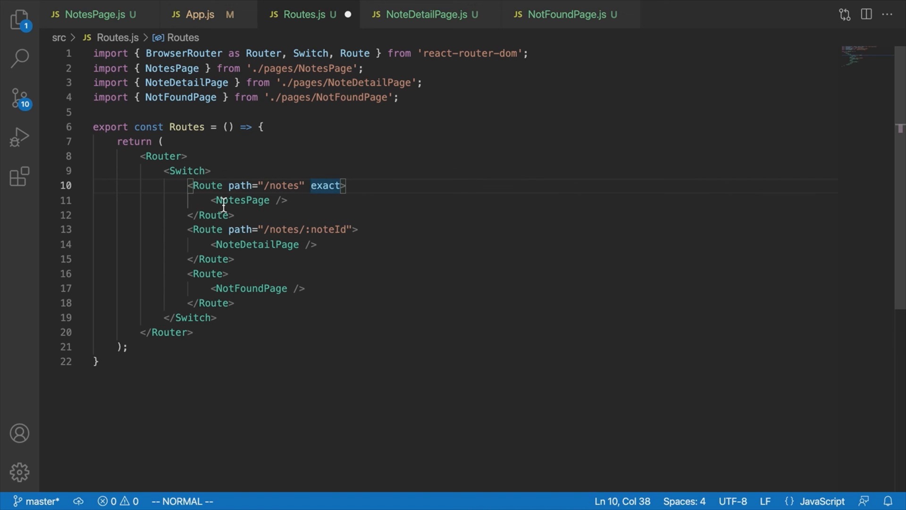
{"action": "mouse_move", "coordinate": [350, 254]}
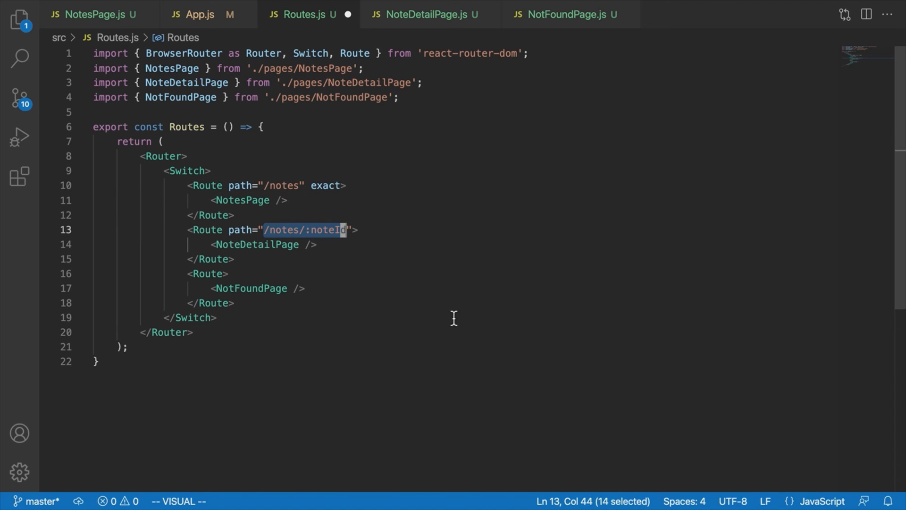
{"action": "mouse_move", "coordinate": [258, 200]}
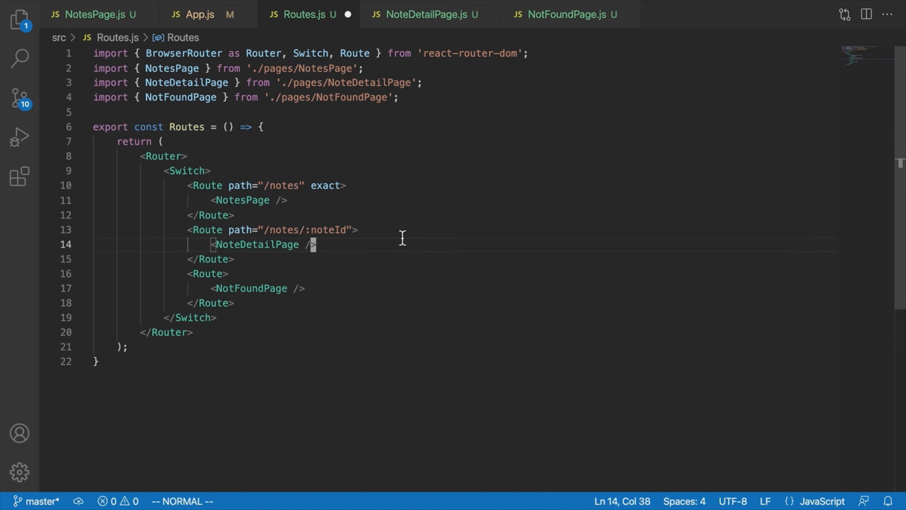
- Insert an empty exact <Route path="/"> above "/notes", import Redirect, and save
{"action": "type", "text": "<"}
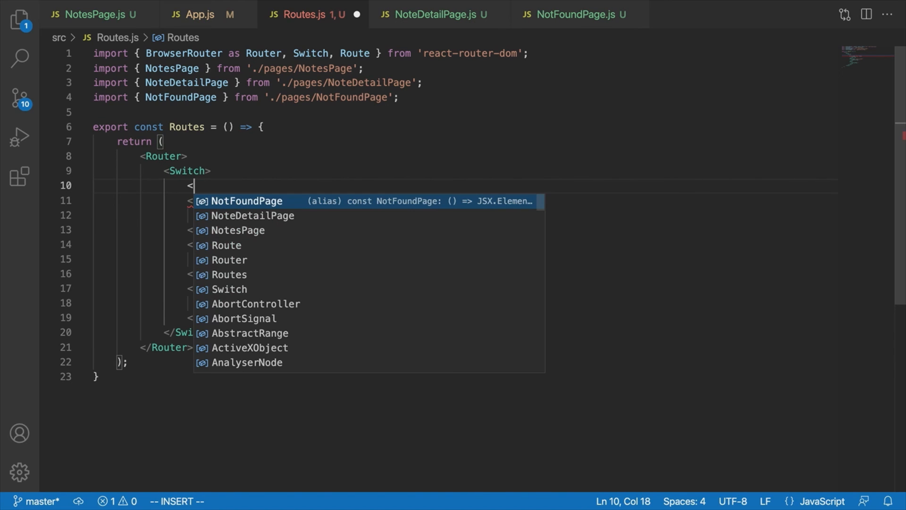
{"action": "type", "text": "Route path"}
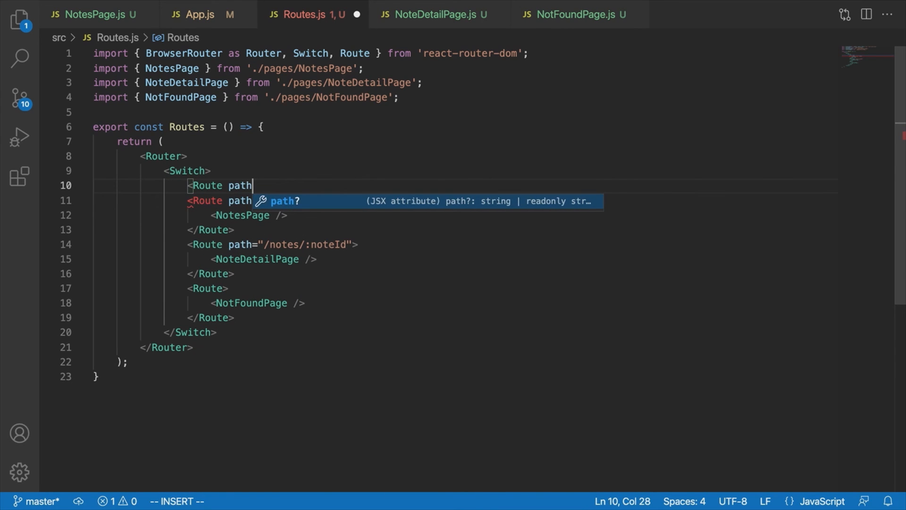
{"action": "type", "text": "=\"/\" exact>"}
{"action": "type", "text": "</Route>"}
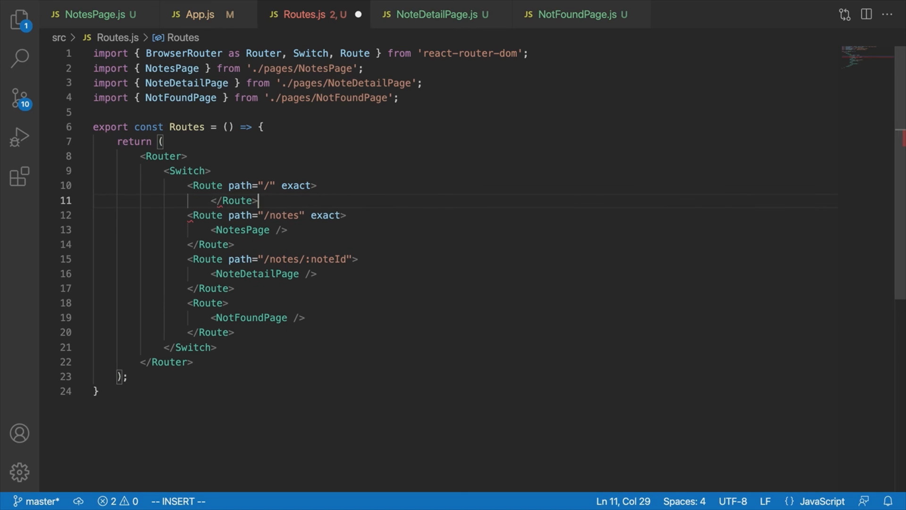
{"action": "key", "text": "Escape"}
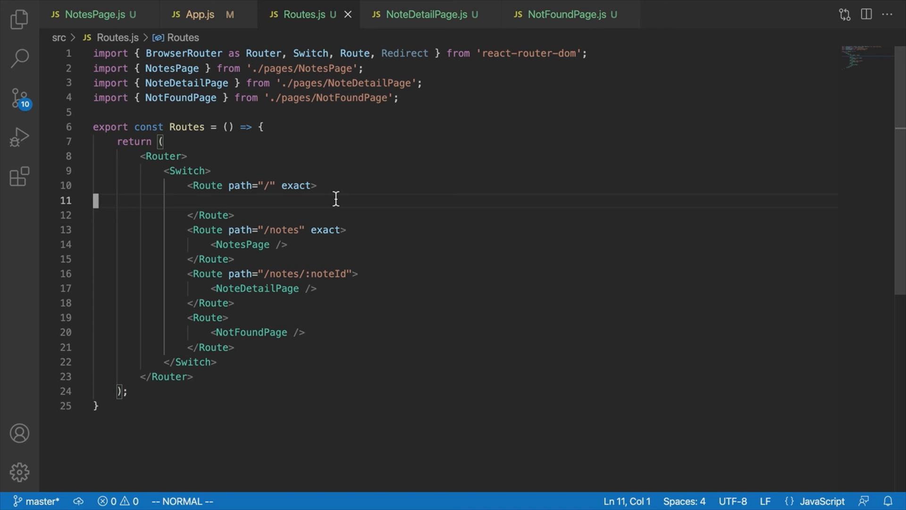
- Put <Redirect to="/notes" /> inside the exact "/" route and save Routes.js
{"action": "key", "text": "i"}
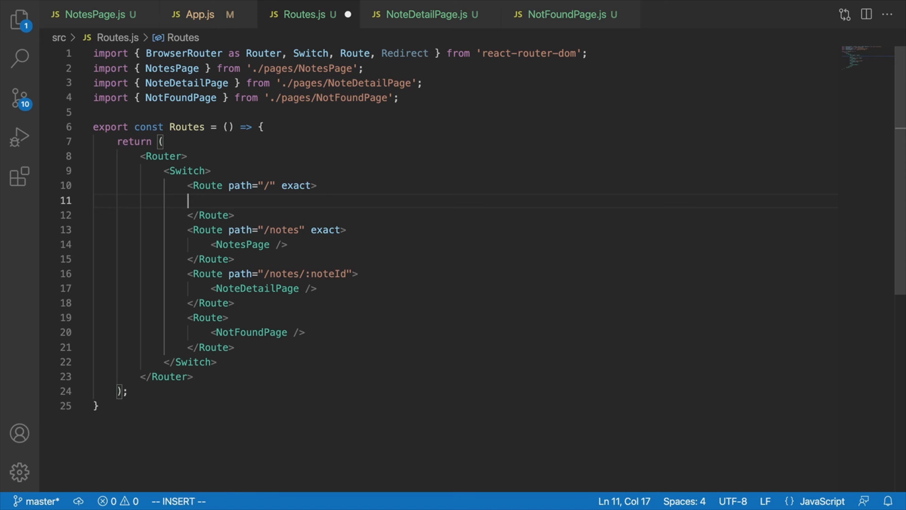
{"action": "type", "text": "<Redirect"}
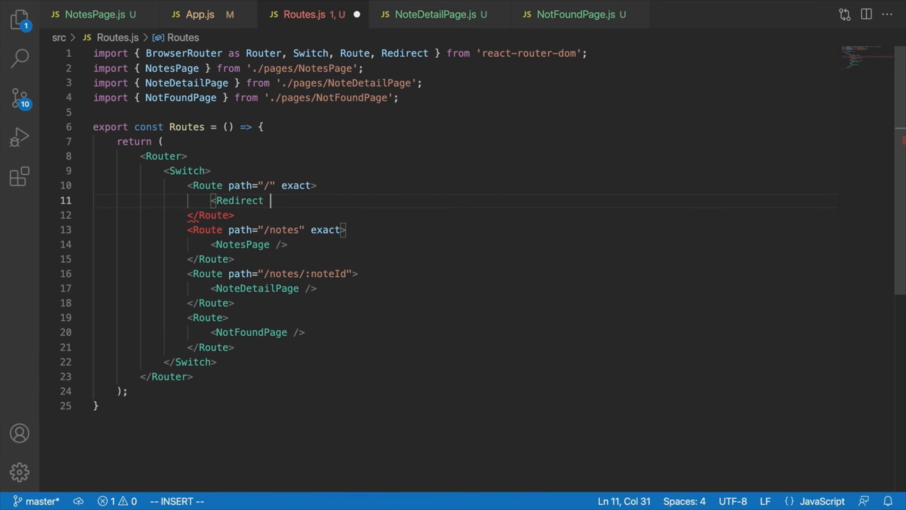
{"action": "type", "text": "to="}
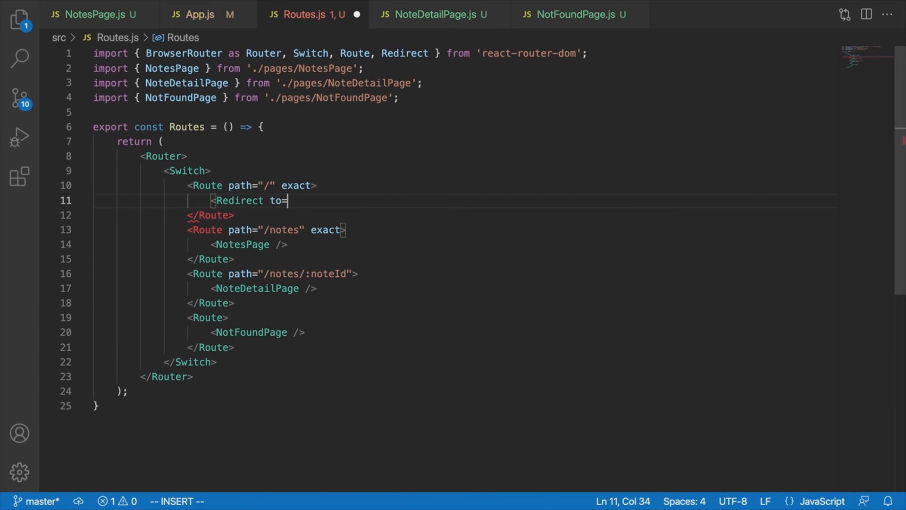
{"action": "type", "text": "\"/notes\" />"}
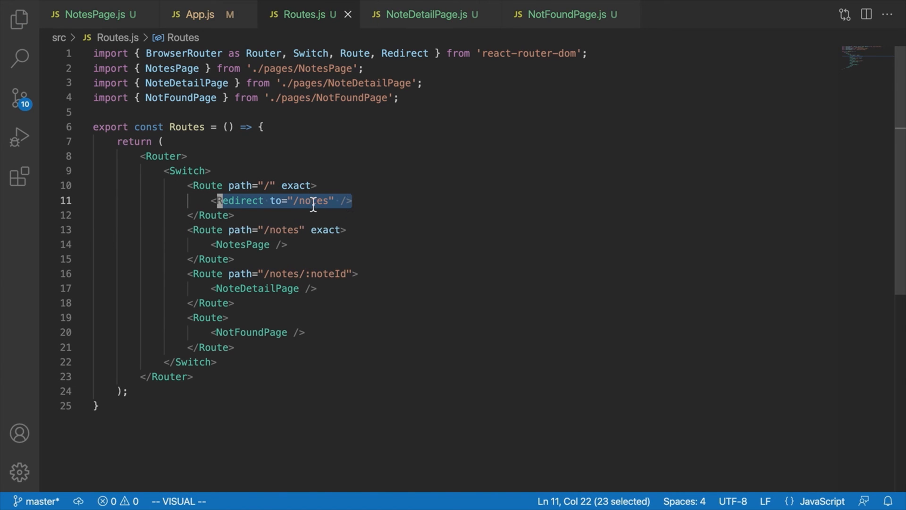
{"action": "left_click", "coordinate": [315, 185]}
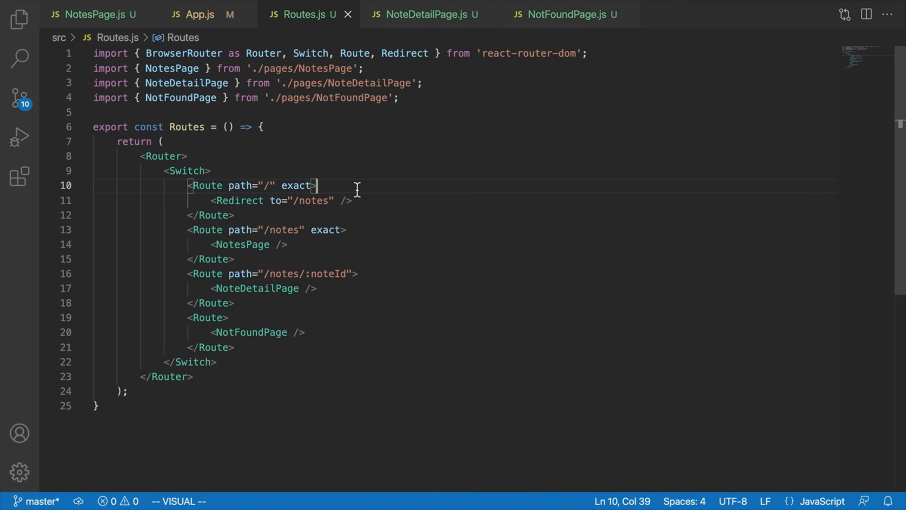